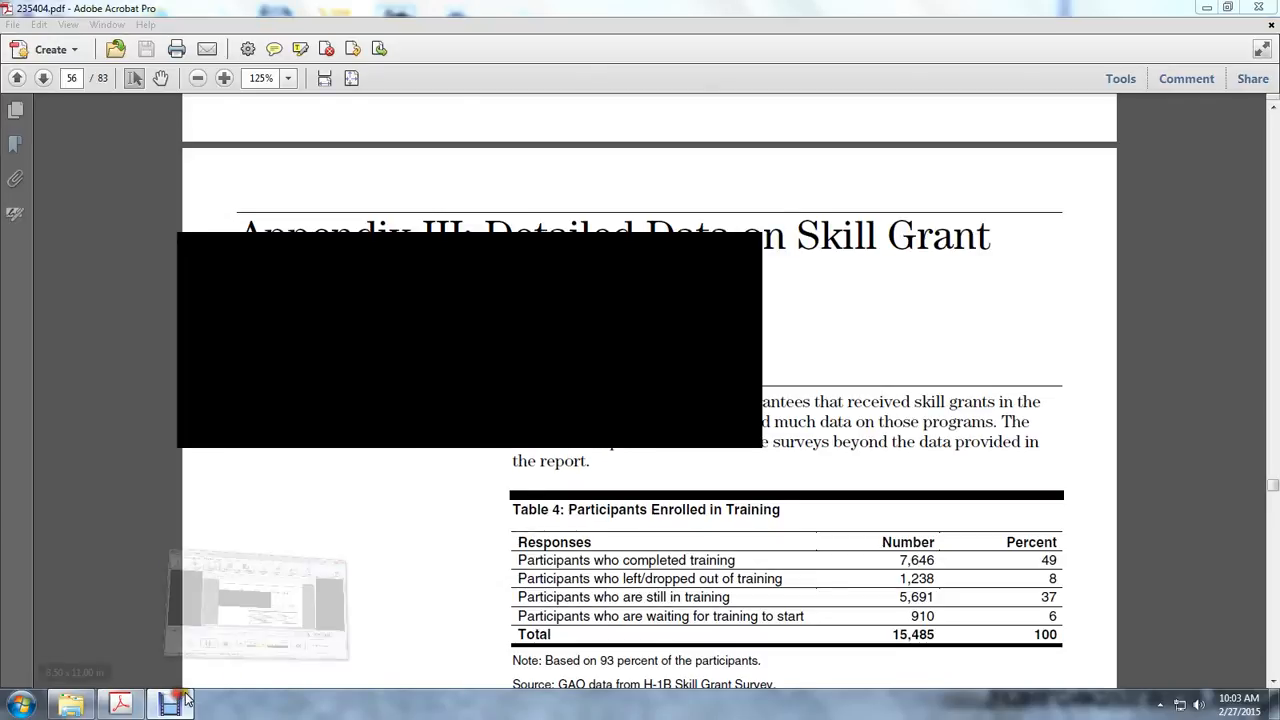
# - Scroll page 56 down to Table 5 (gender) and Table 6 (age of participants)
pyautogui.click(170, 703)
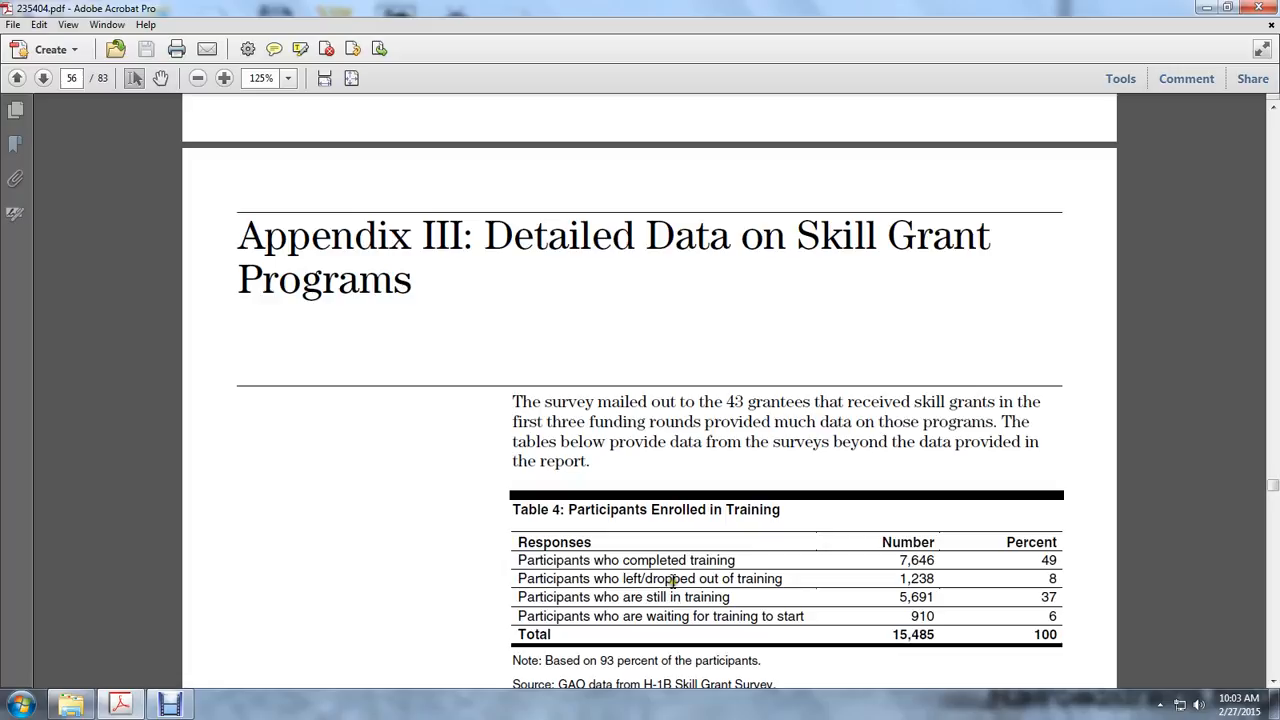
pyautogui.moveTo(913, 580)
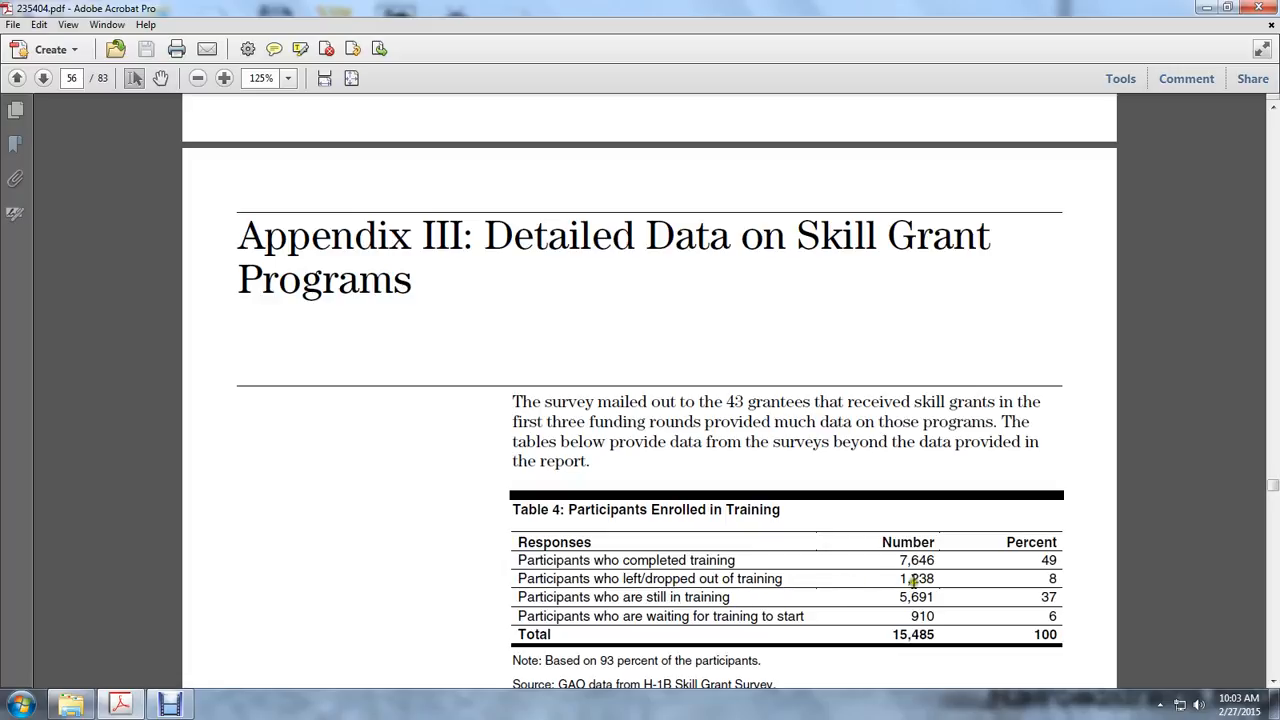
pyautogui.moveTo(636, 605)
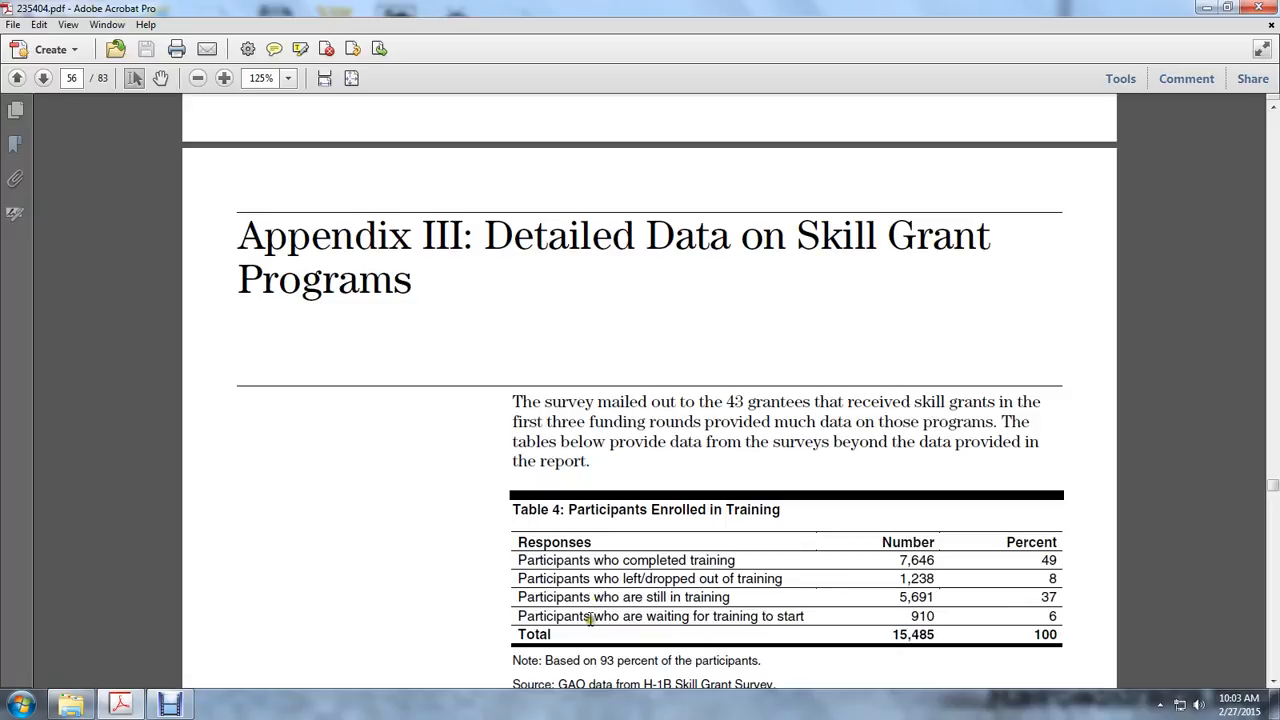
pyautogui.moveTo(767, 620)
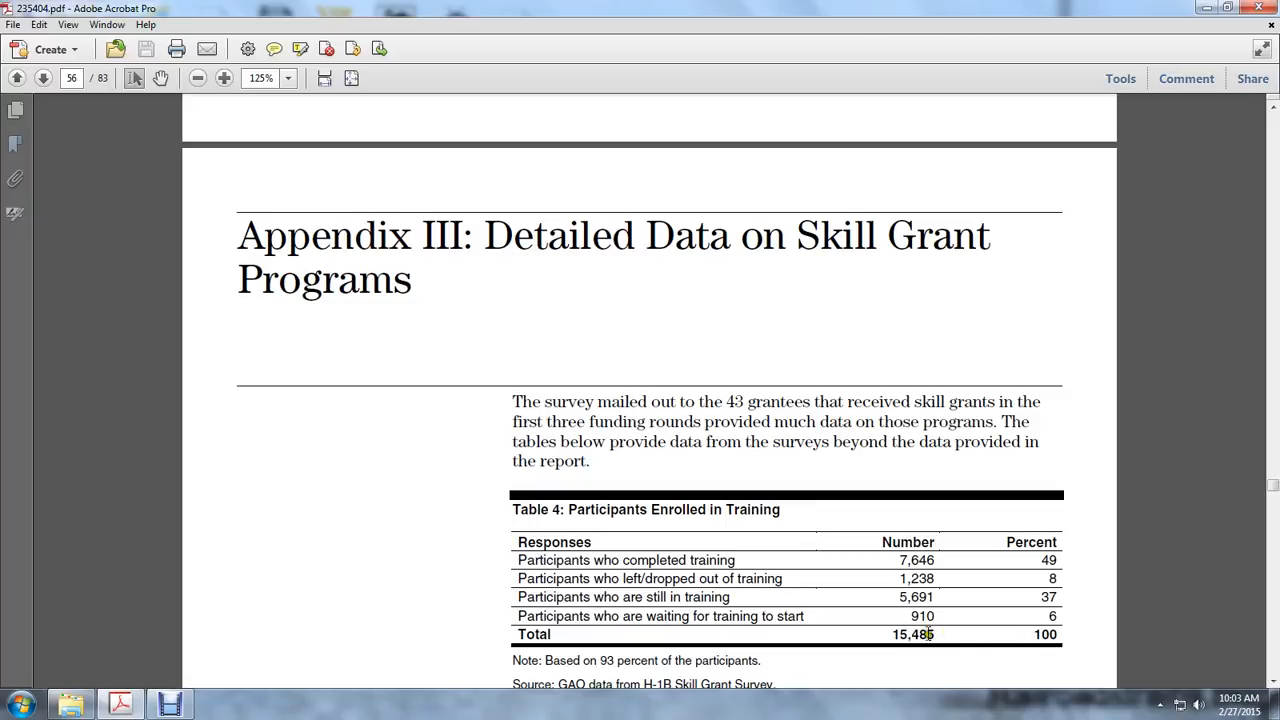
pyautogui.scroll(-3)
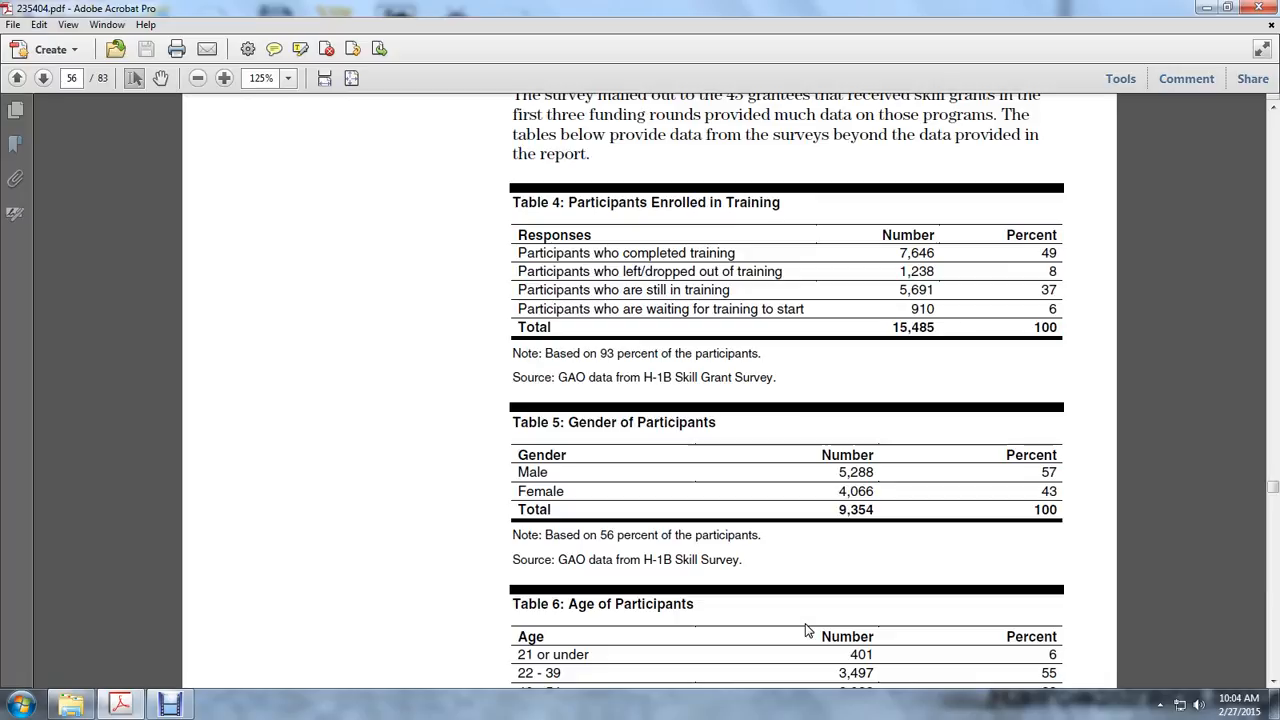
pyautogui.moveTo(830, 614)
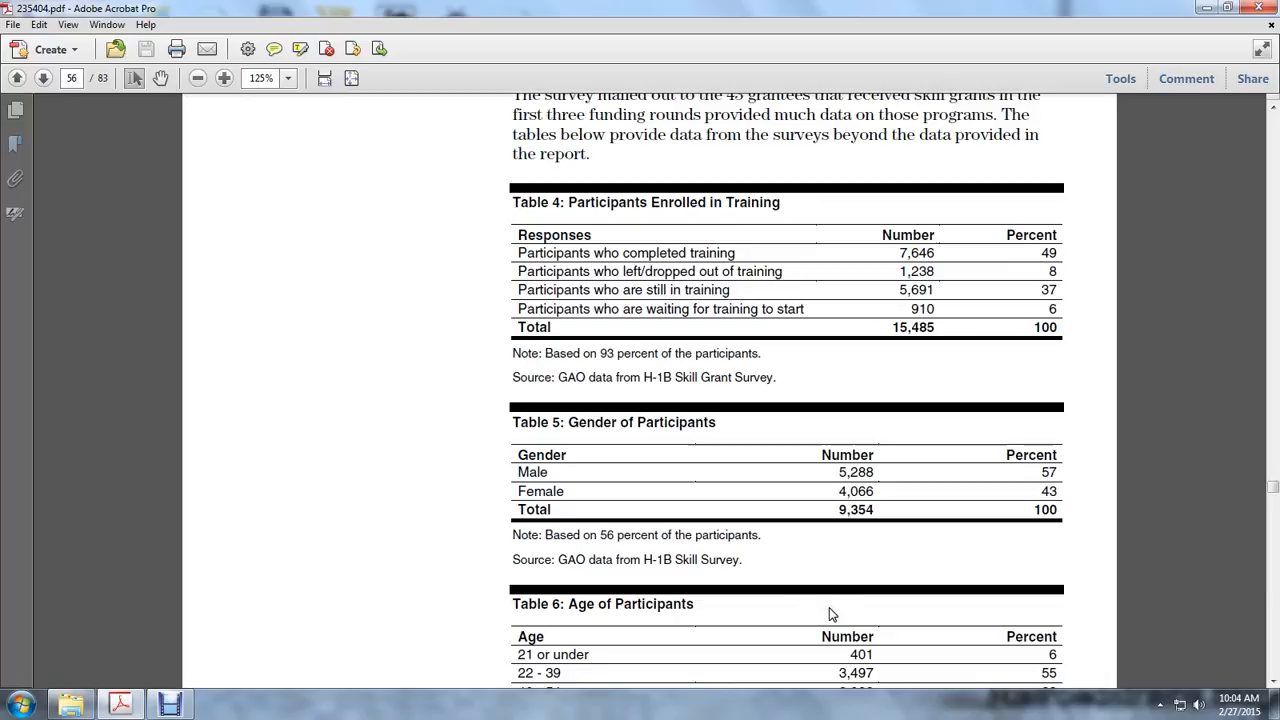
pyautogui.scroll(-3)
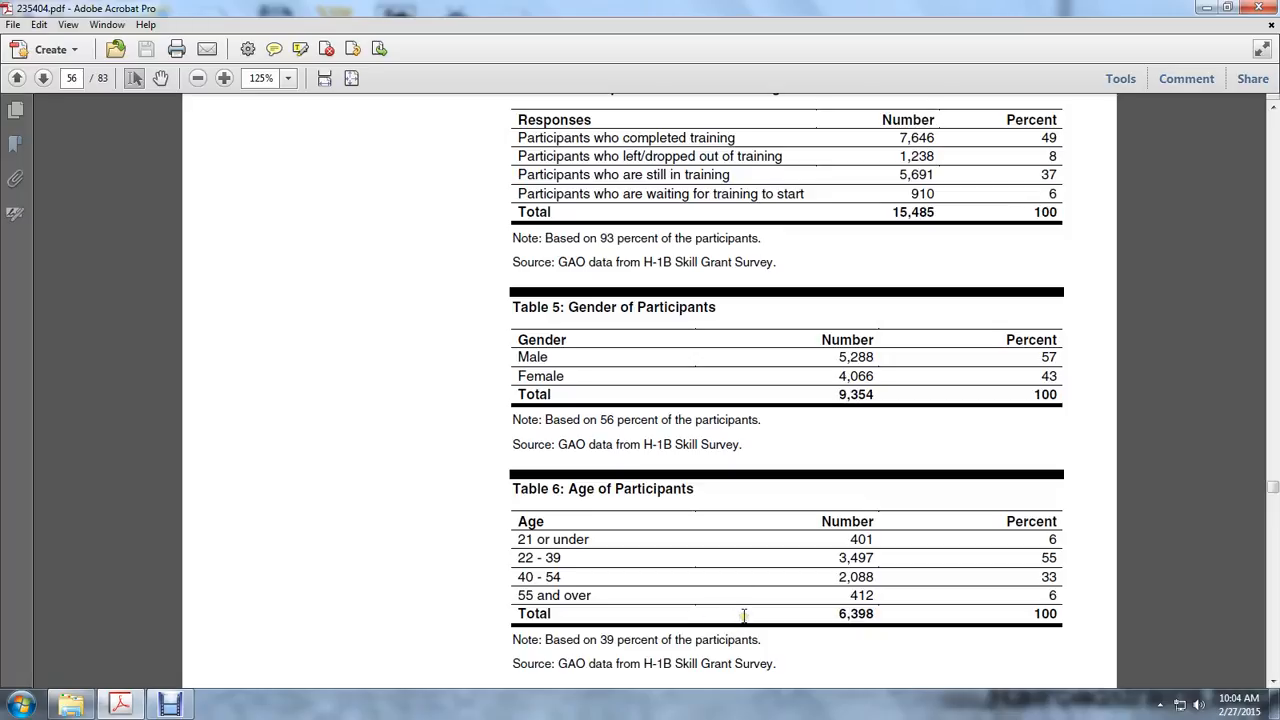
pyautogui.scroll(-3)
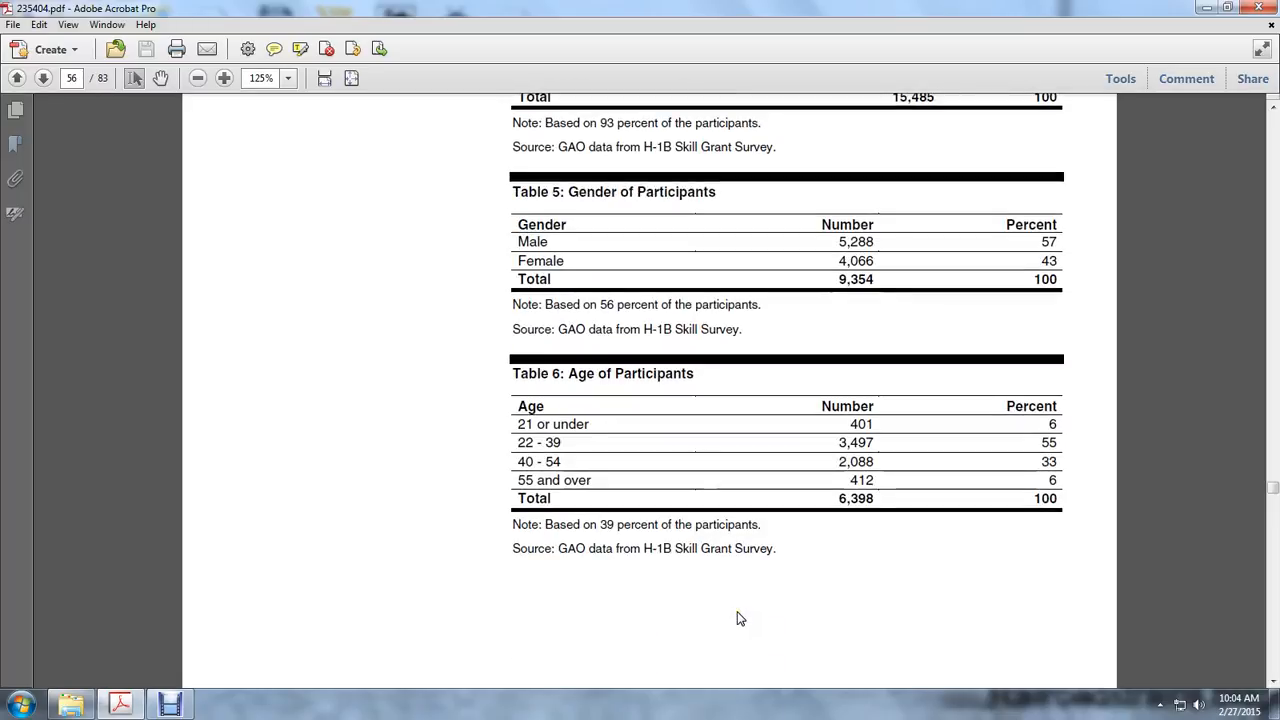
# - Scroll onto page 57 to show Table 7 on participant race/ethnicity
pyautogui.scroll(-3)
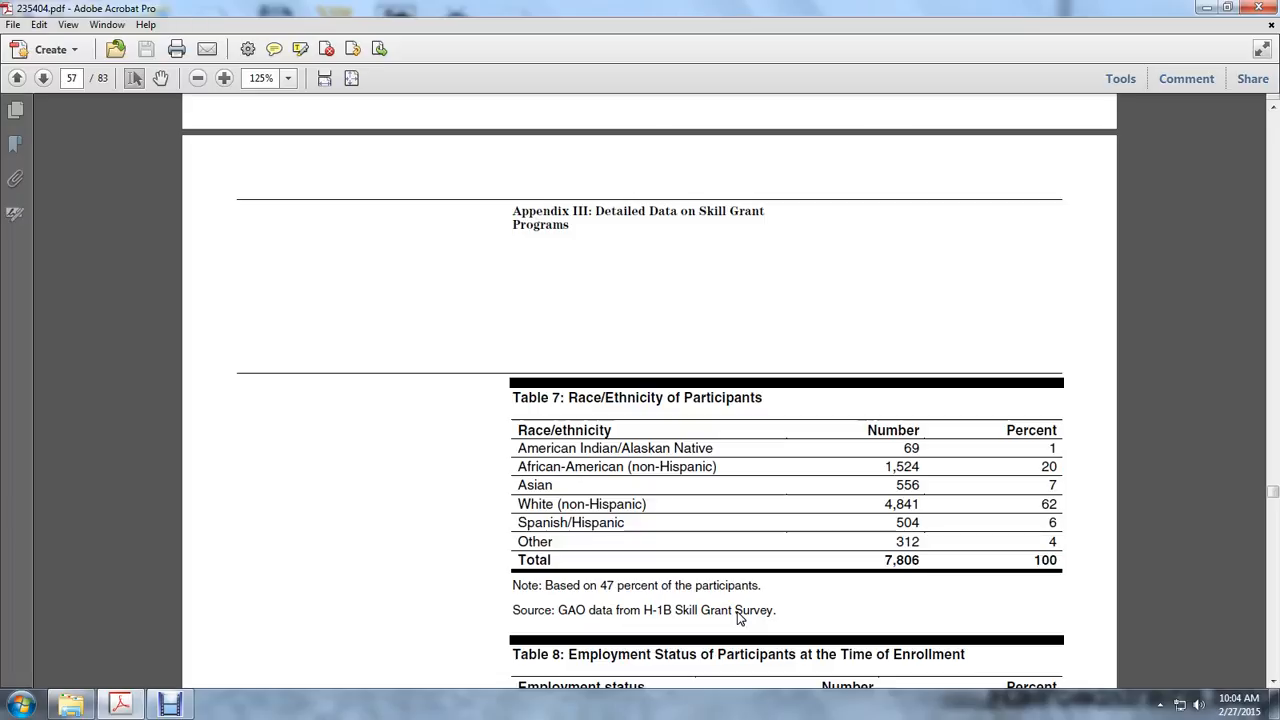
pyautogui.moveTo(815, 603)
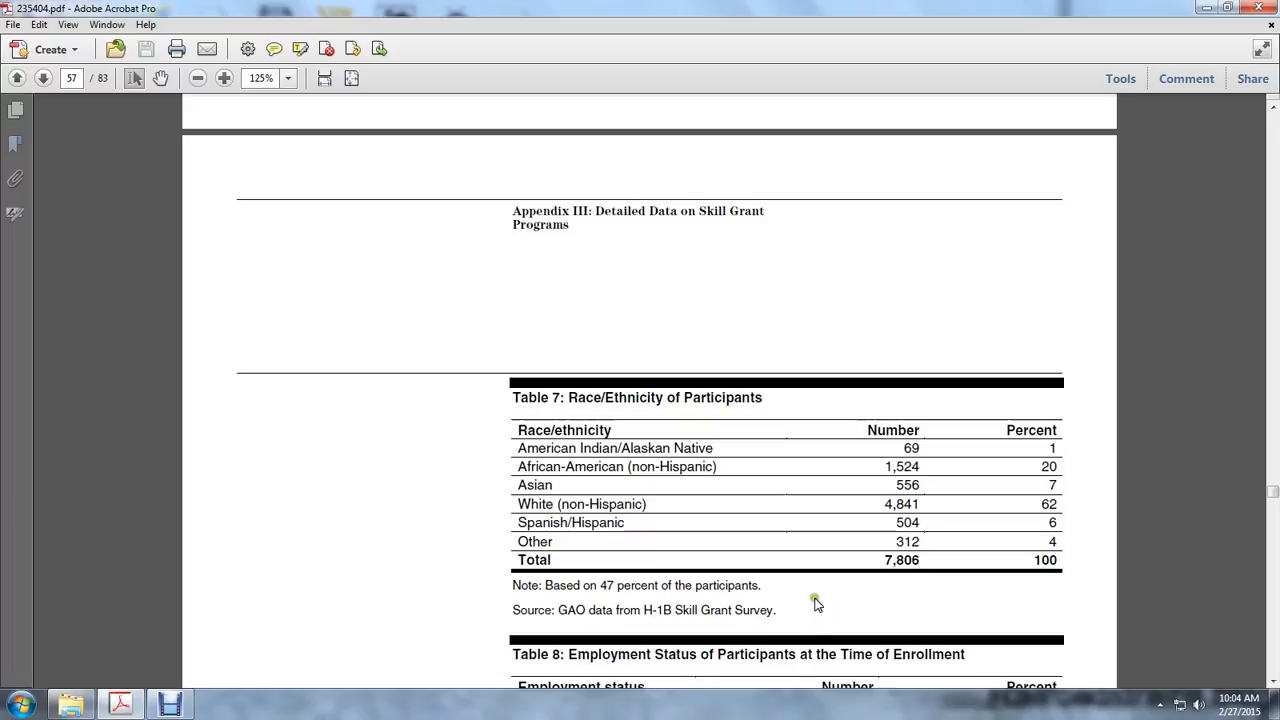
pyautogui.moveTo(817, 605)
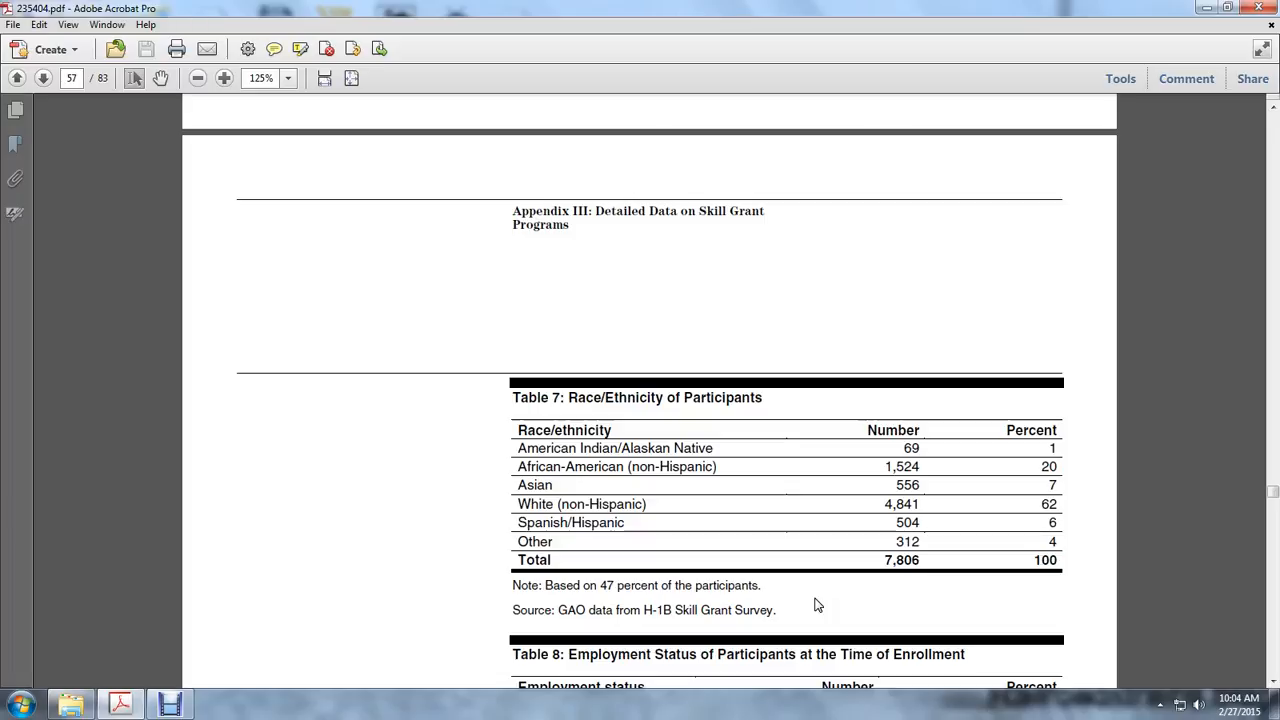
# - Scroll page 57 to show Table 8 (employment status) and Table 9 (education)
pyautogui.scroll(-3)
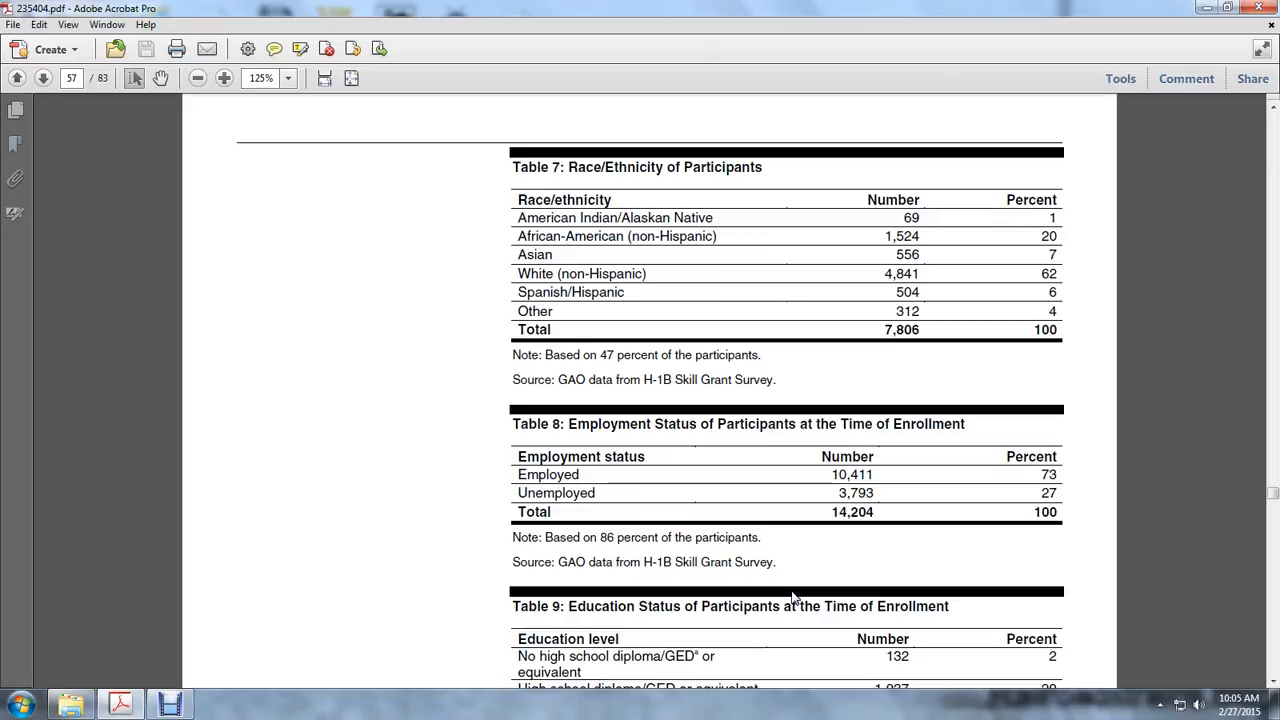
pyautogui.scroll(-3)
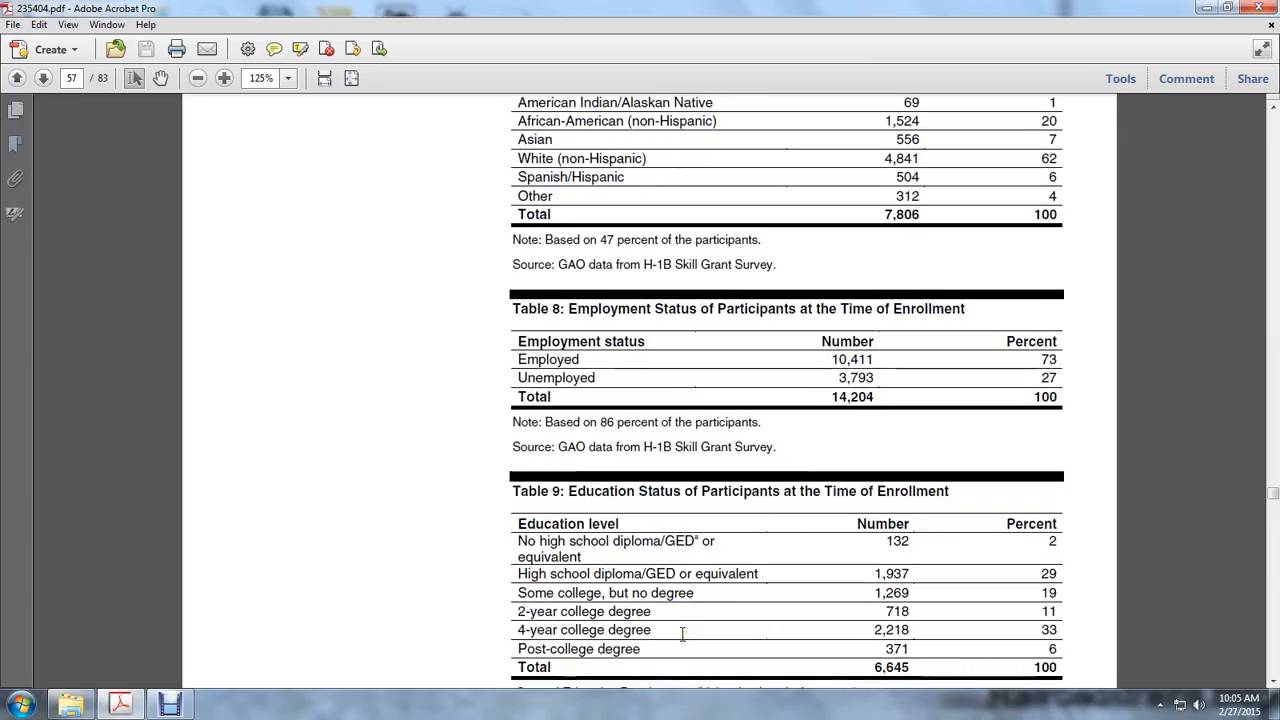
pyautogui.moveTo(656, 552)
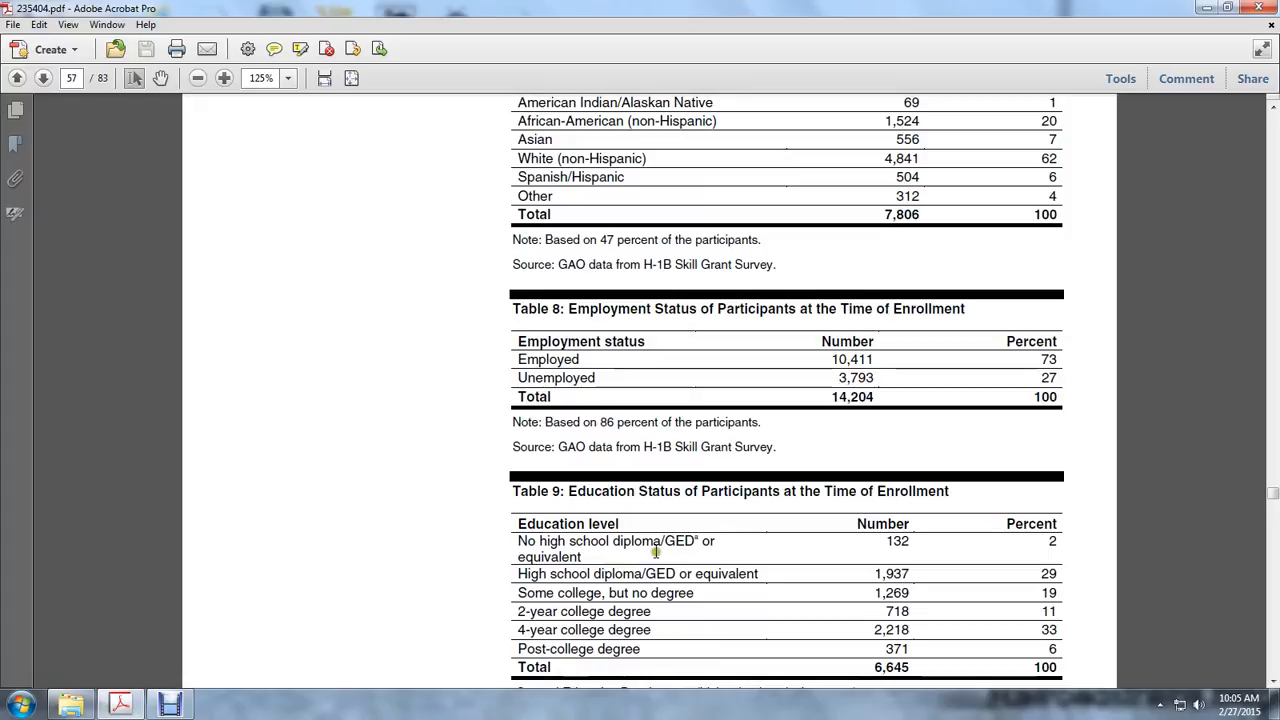
pyautogui.moveTo(1020, 550)
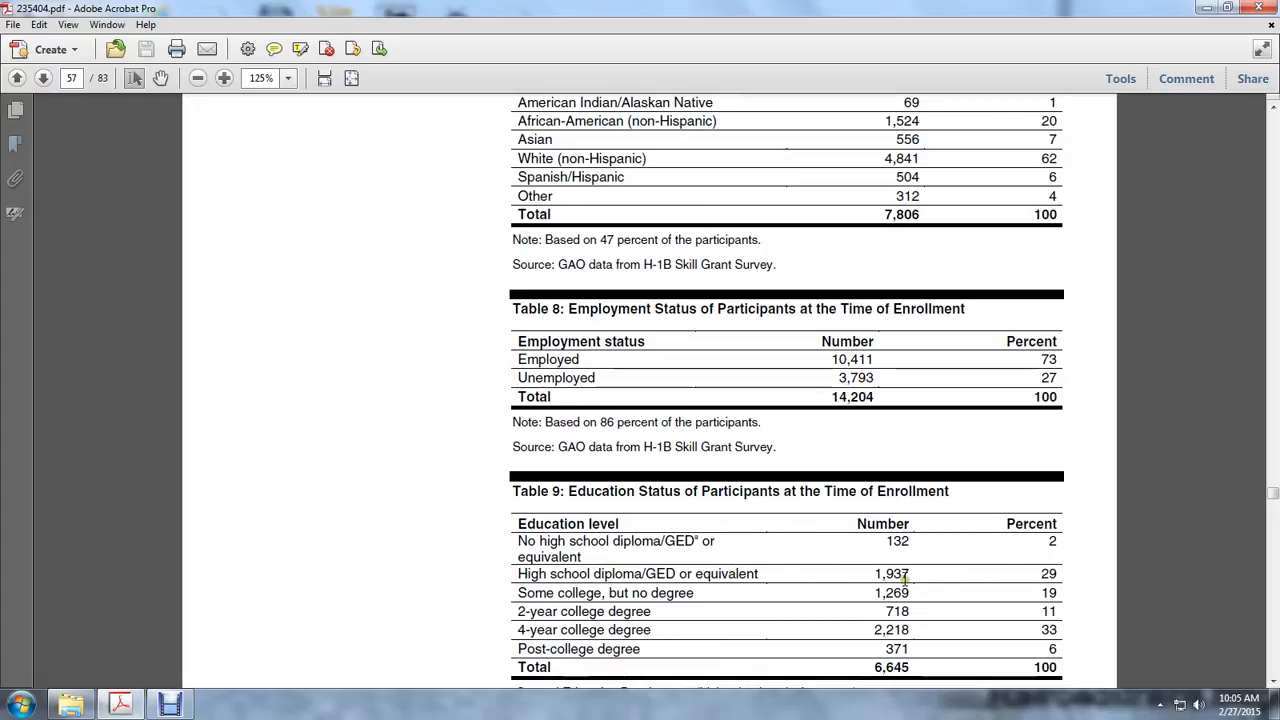
pyautogui.moveTo(998, 587)
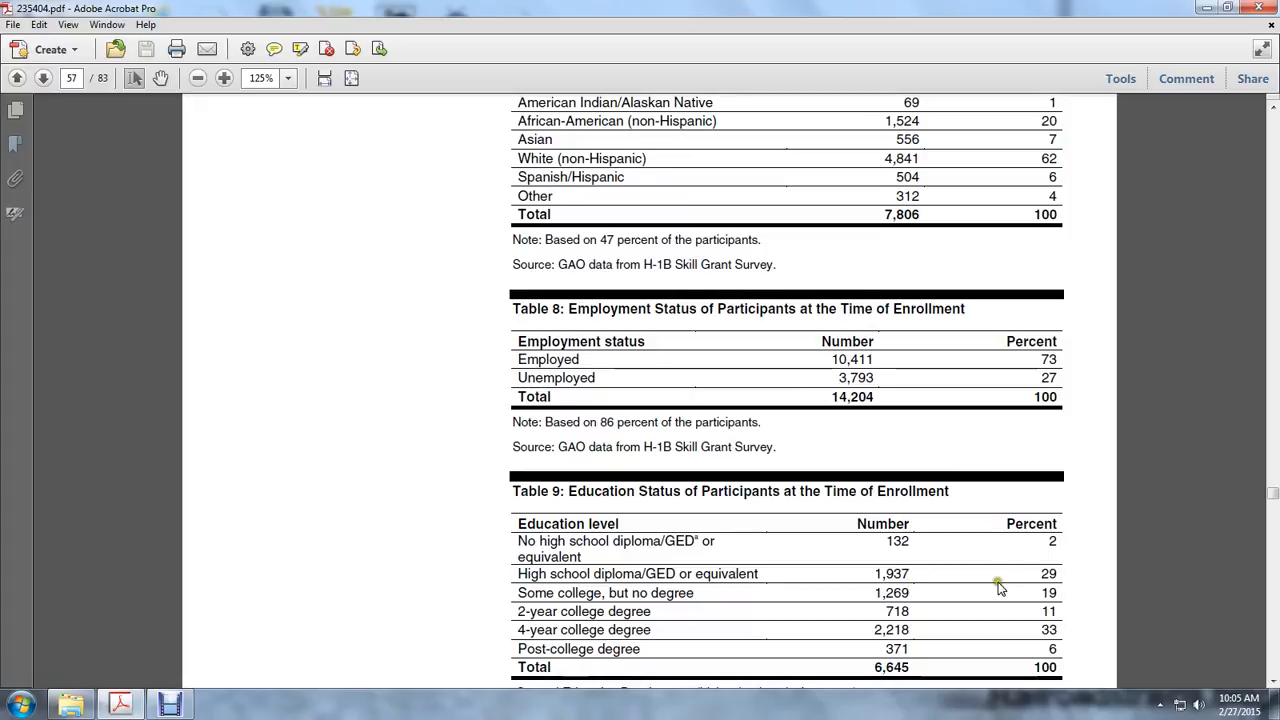
pyautogui.moveTo(884, 583)
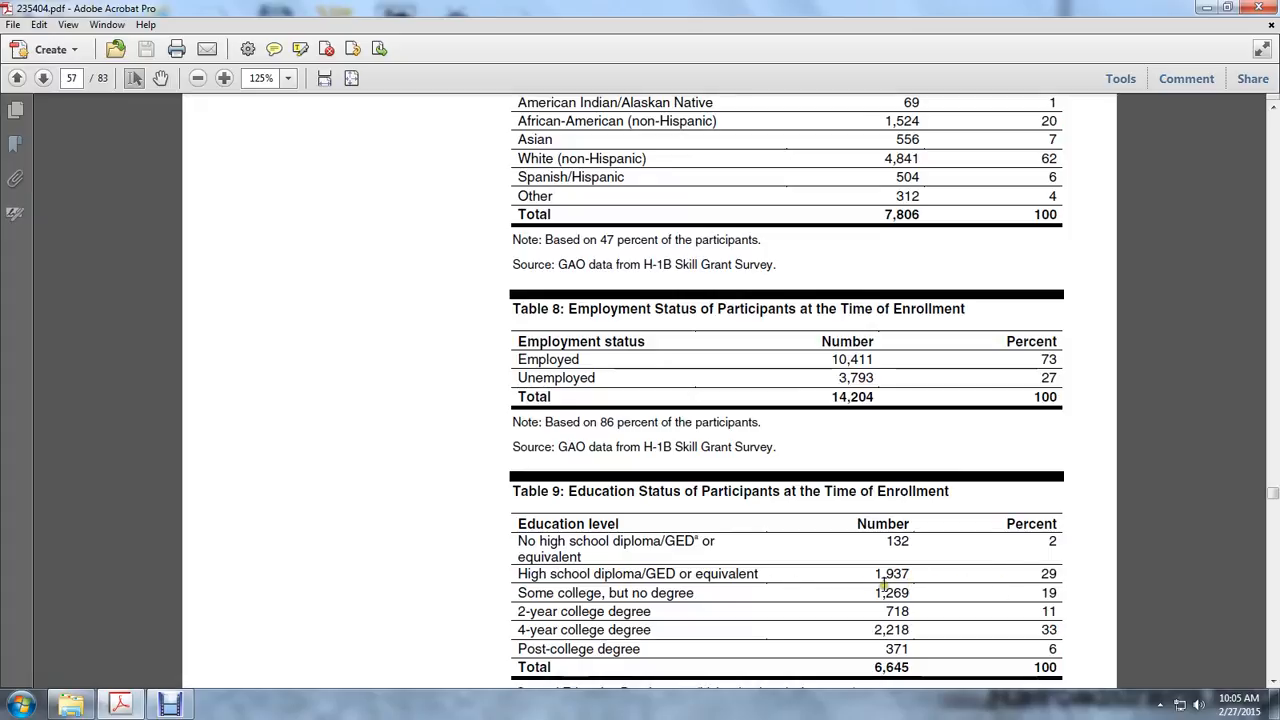
pyautogui.moveTo(708, 603)
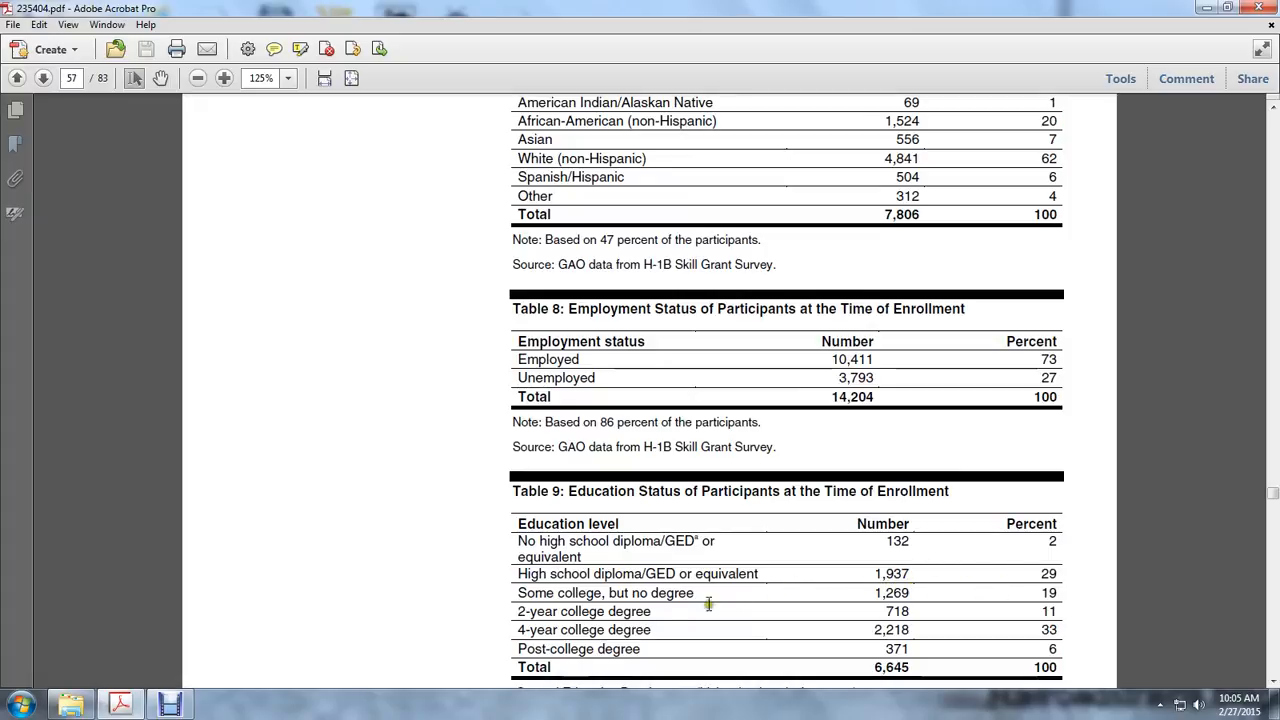
pyautogui.moveTo(875, 610)
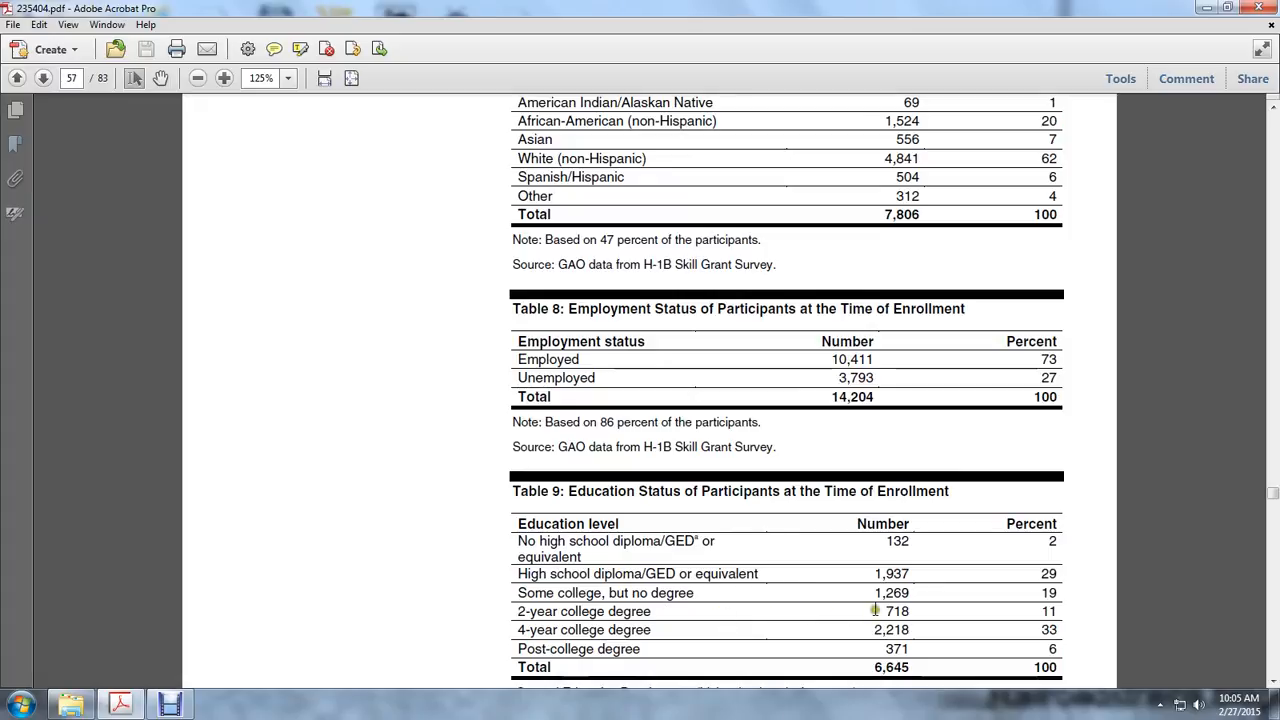
pyautogui.moveTo(925, 610)
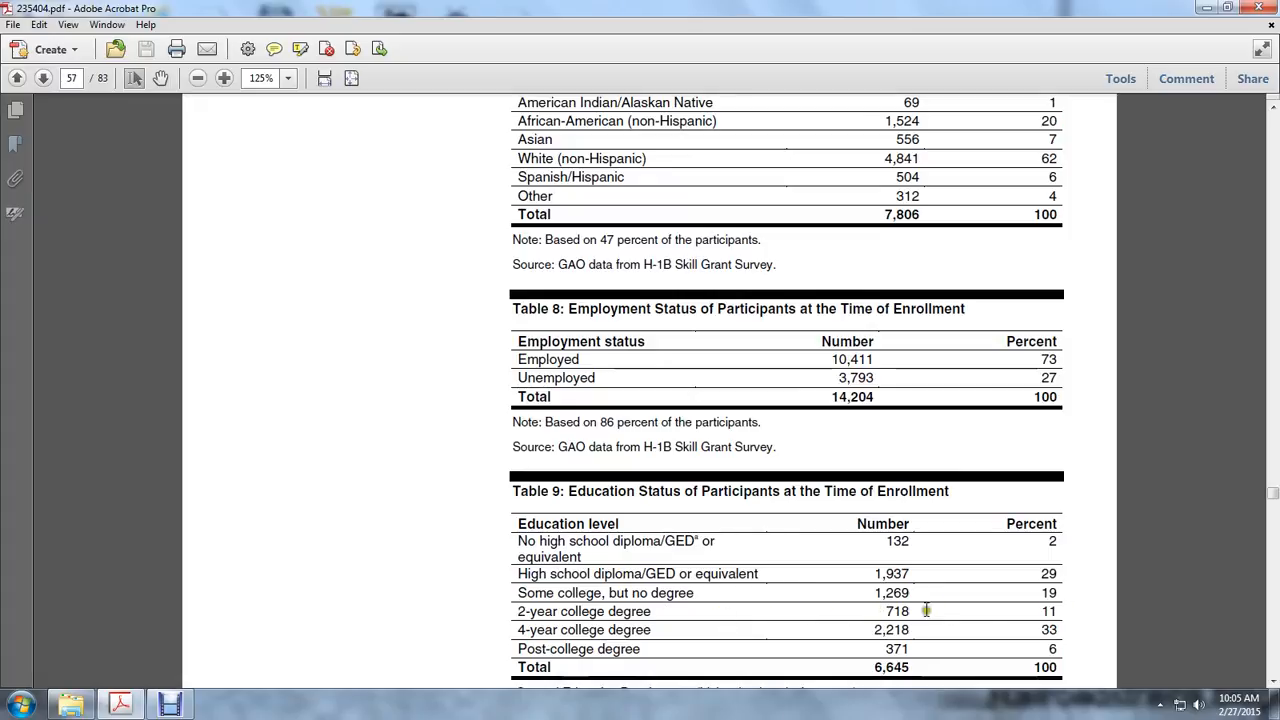
pyautogui.moveTo(908, 625)
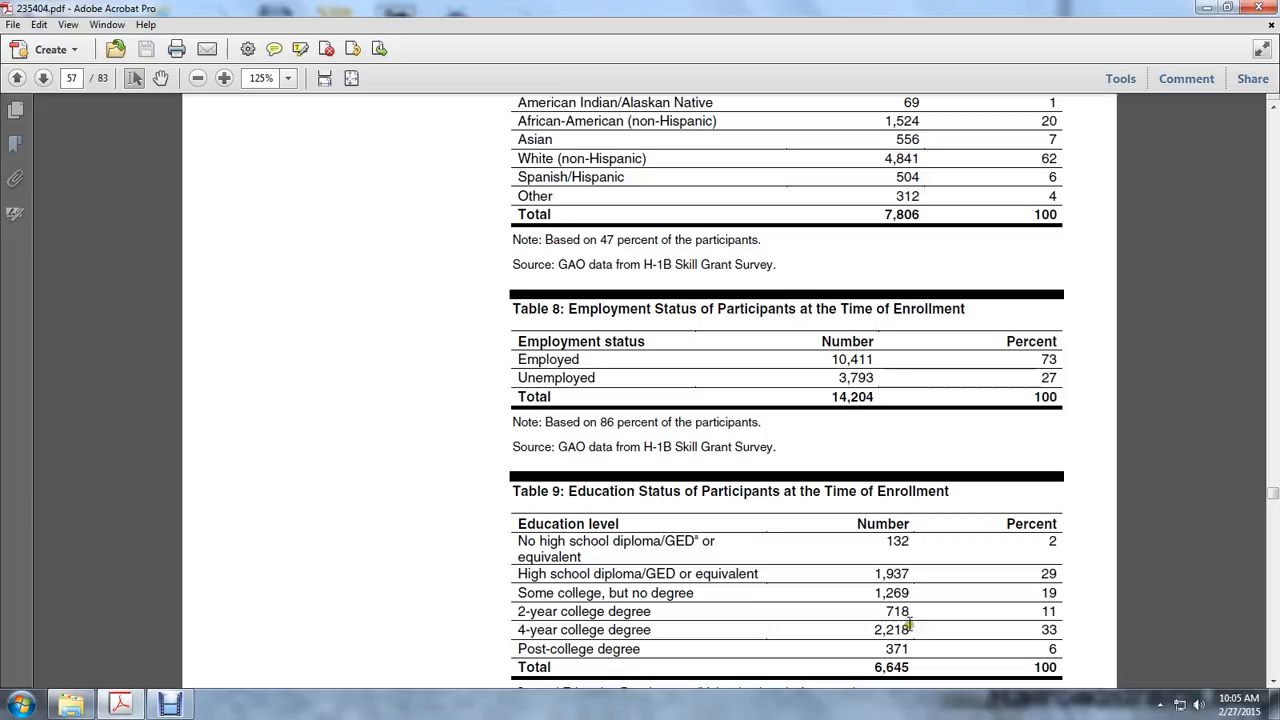
pyautogui.moveTo(966, 633)
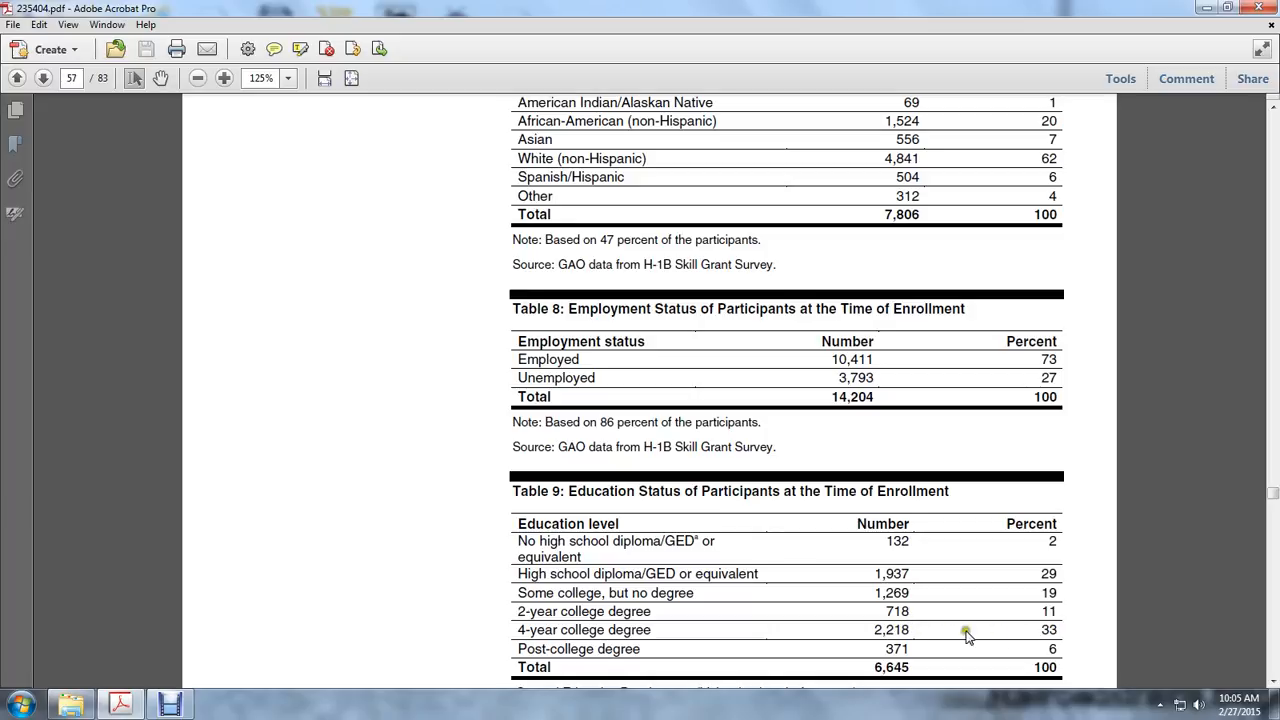
pyautogui.moveTo(800, 647)
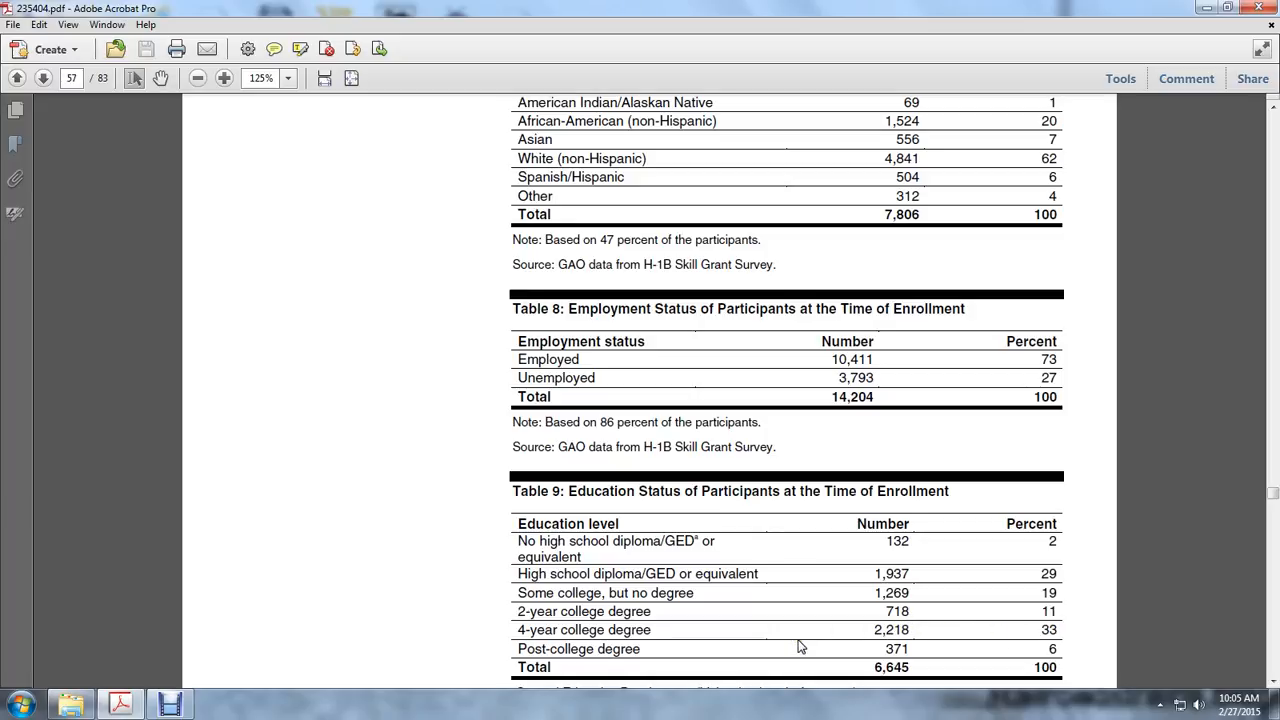
pyautogui.moveTo(820, 648)
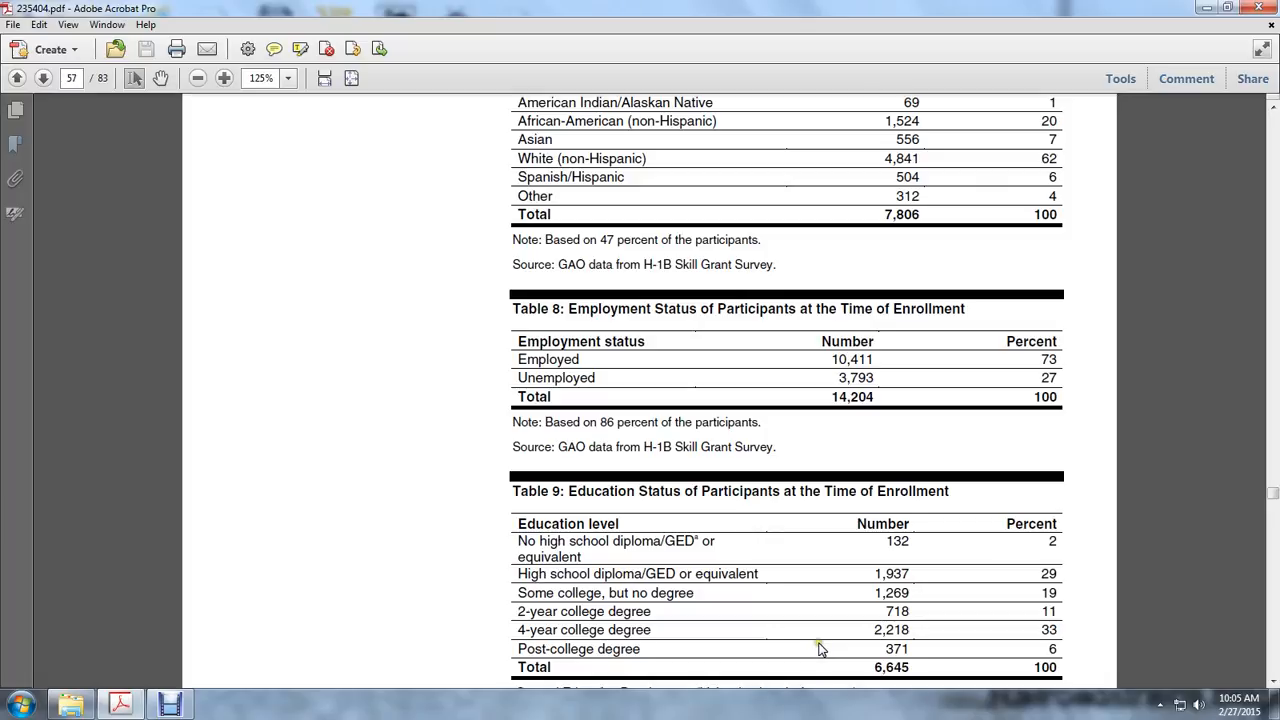
# - Scroll onto page 58 to show Table 10 (outcomes) and Table 11 (H-1B visa data)
pyautogui.scroll(-3)
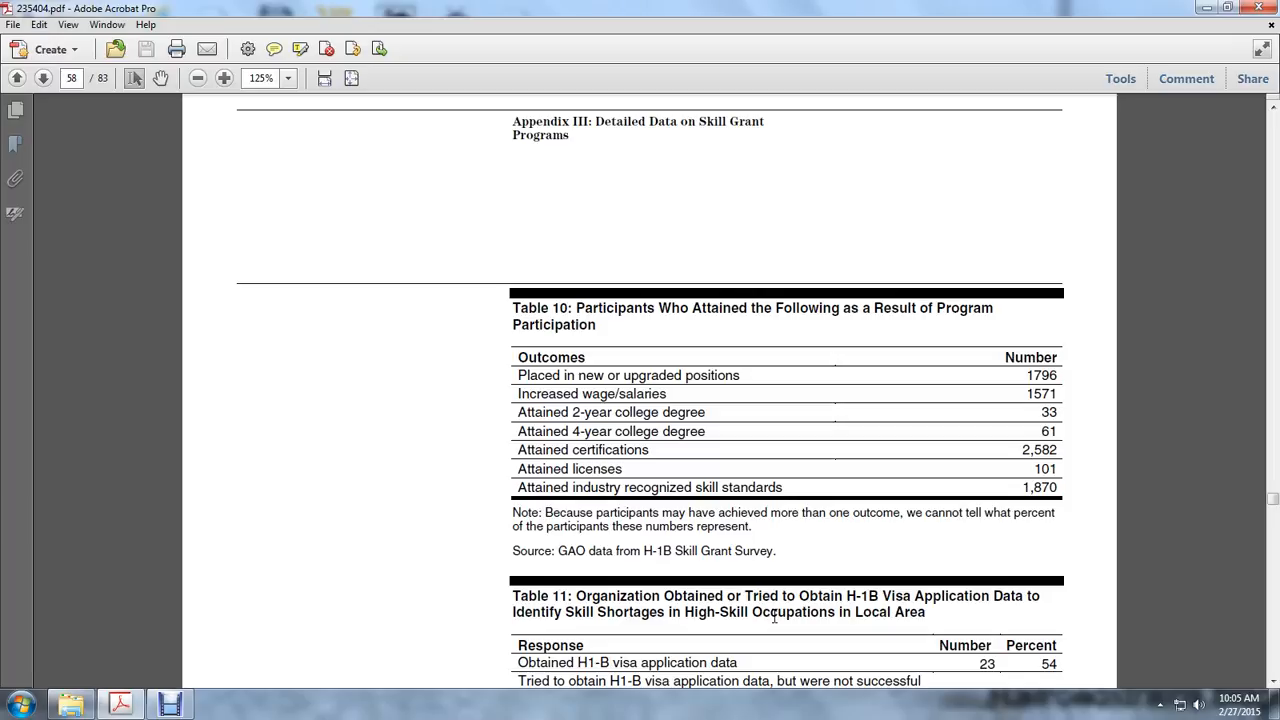
pyautogui.moveTo(595, 531)
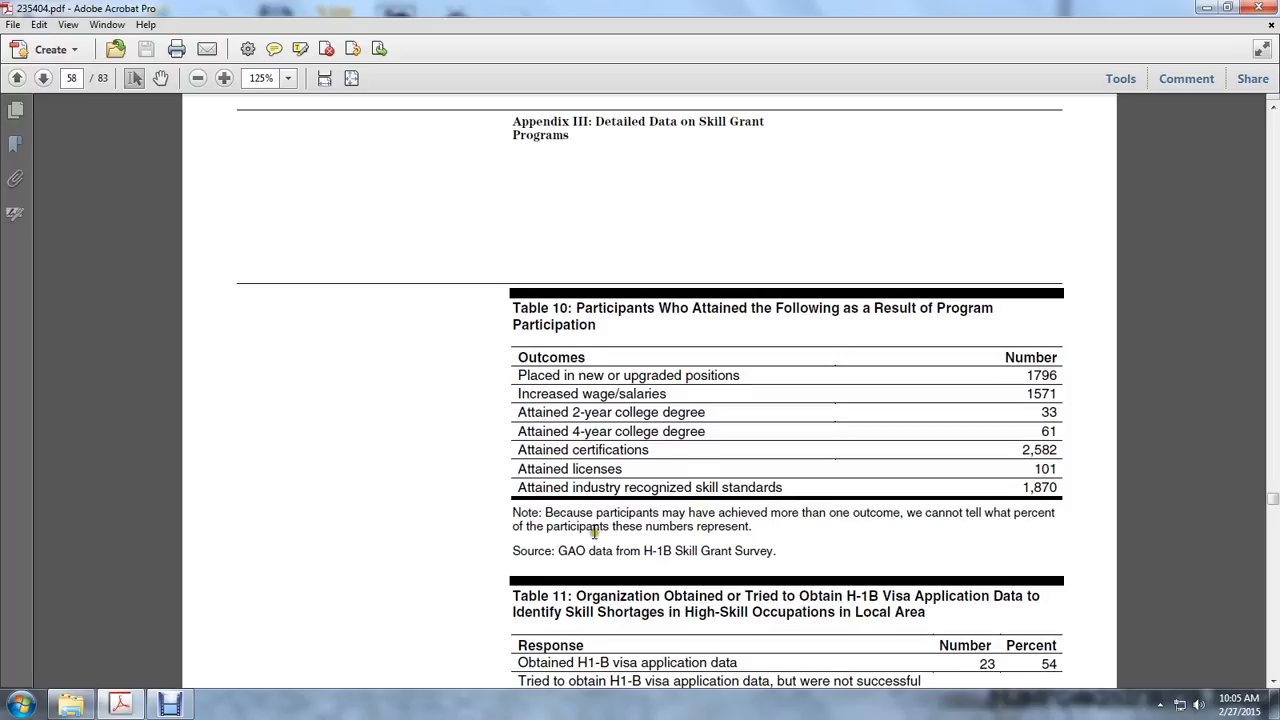
pyautogui.scroll(-3)
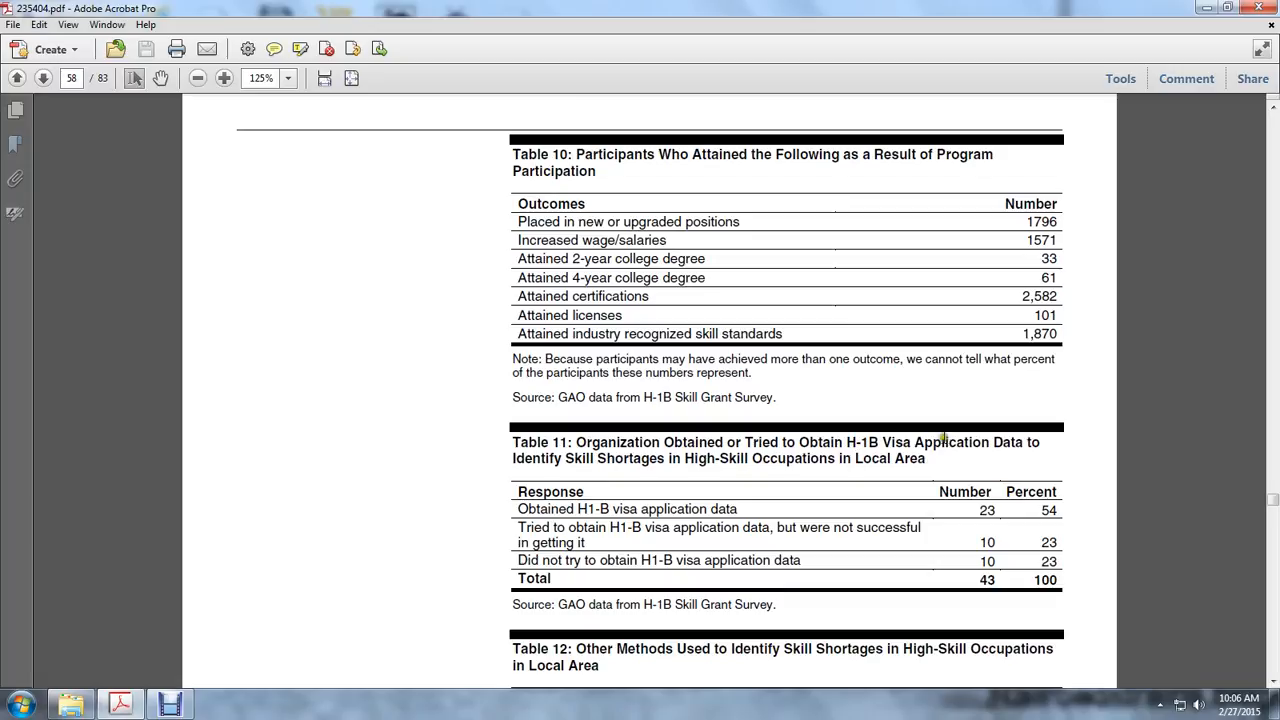
pyautogui.moveTo(690, 457)
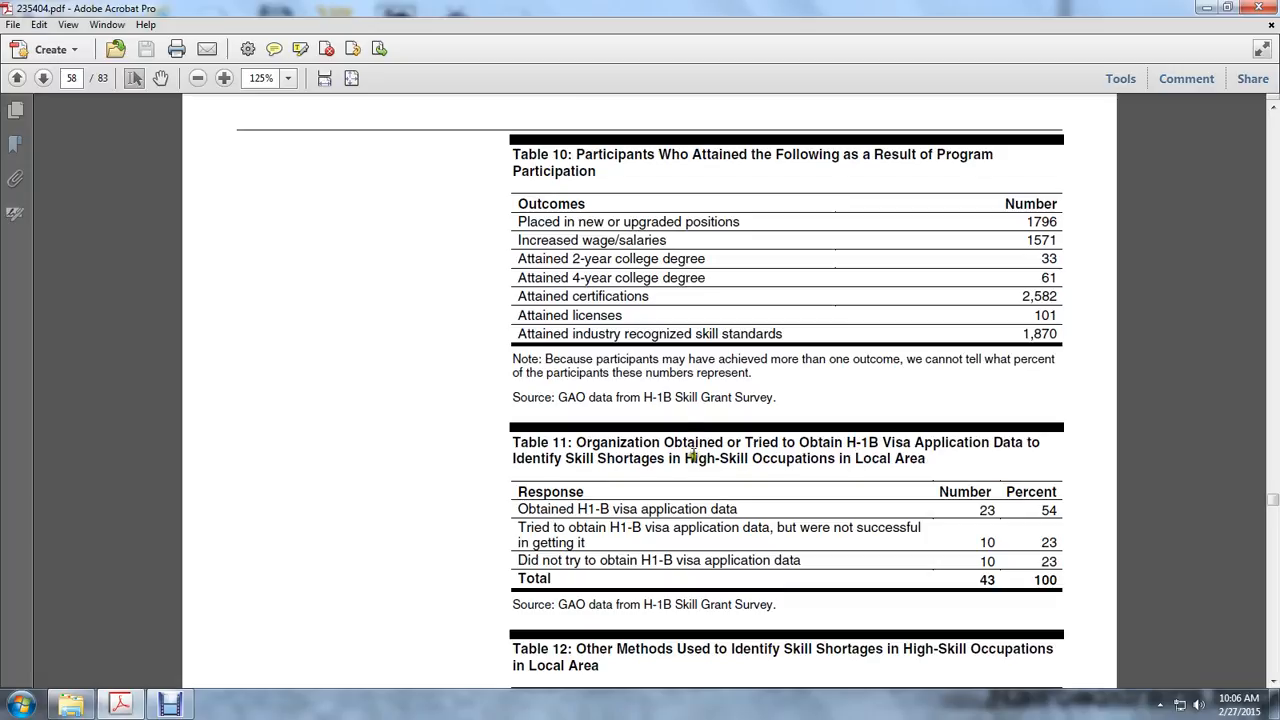
pyautogui.moveTo(588, 506)
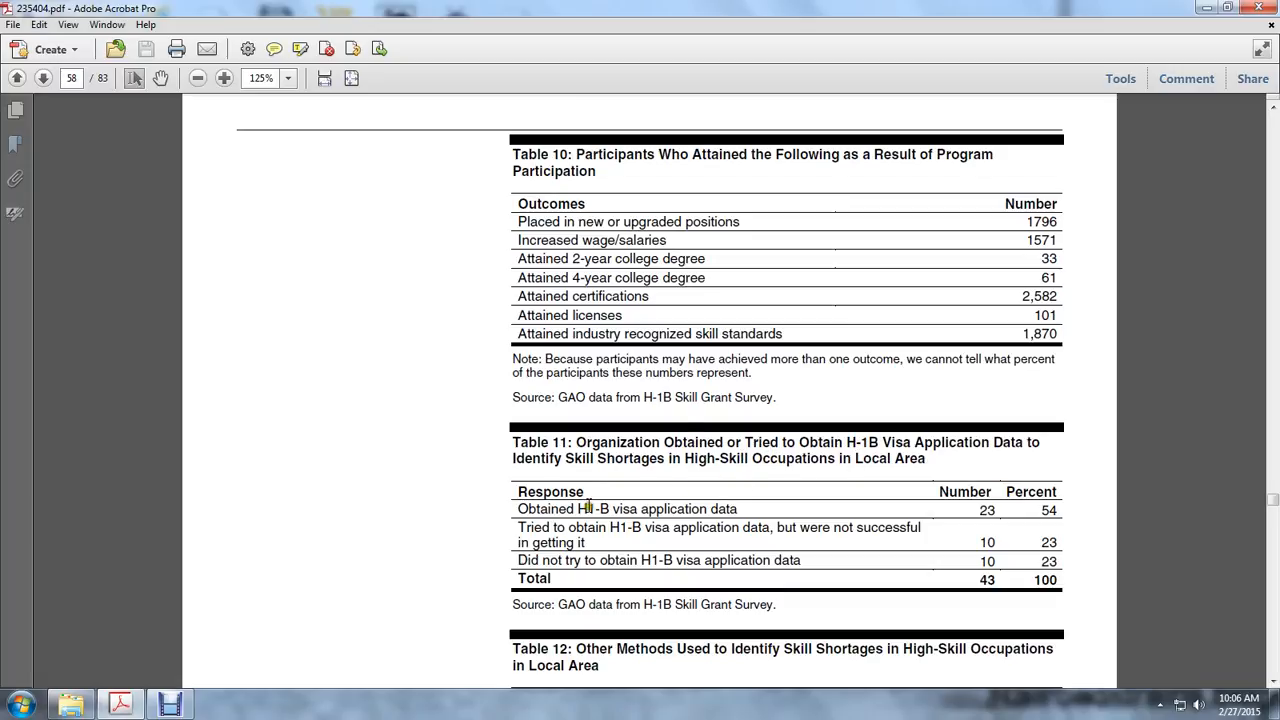
pyautogui.moveTo(886, 505)
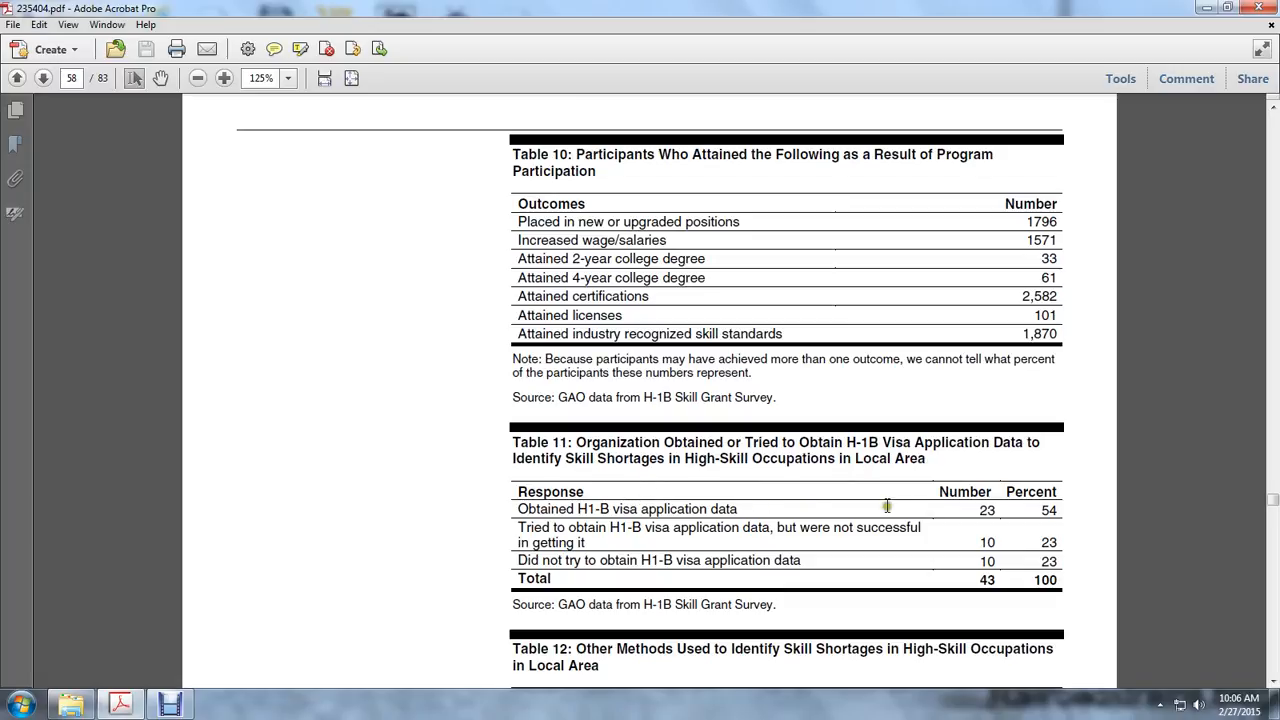
pyautogui.moveTo(637, 531)
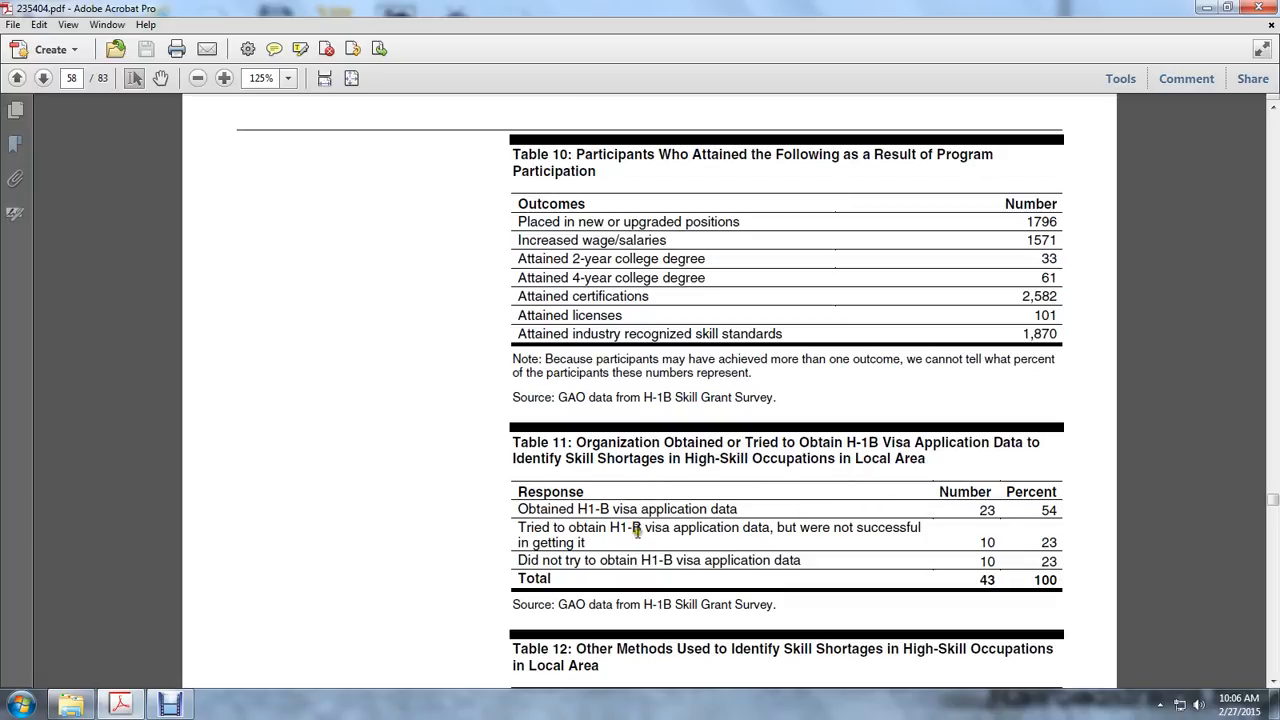
pyautogui.moveTo(800, 525)
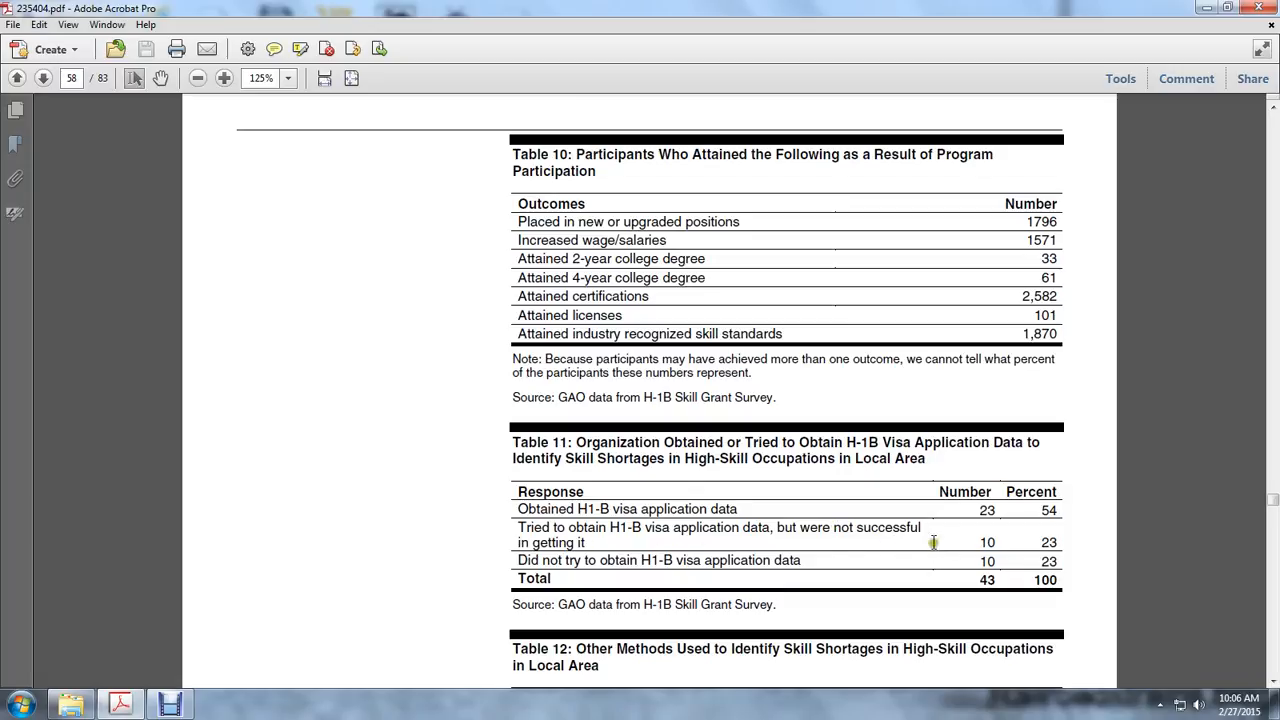
pyautogui.moveTo(600, 557)
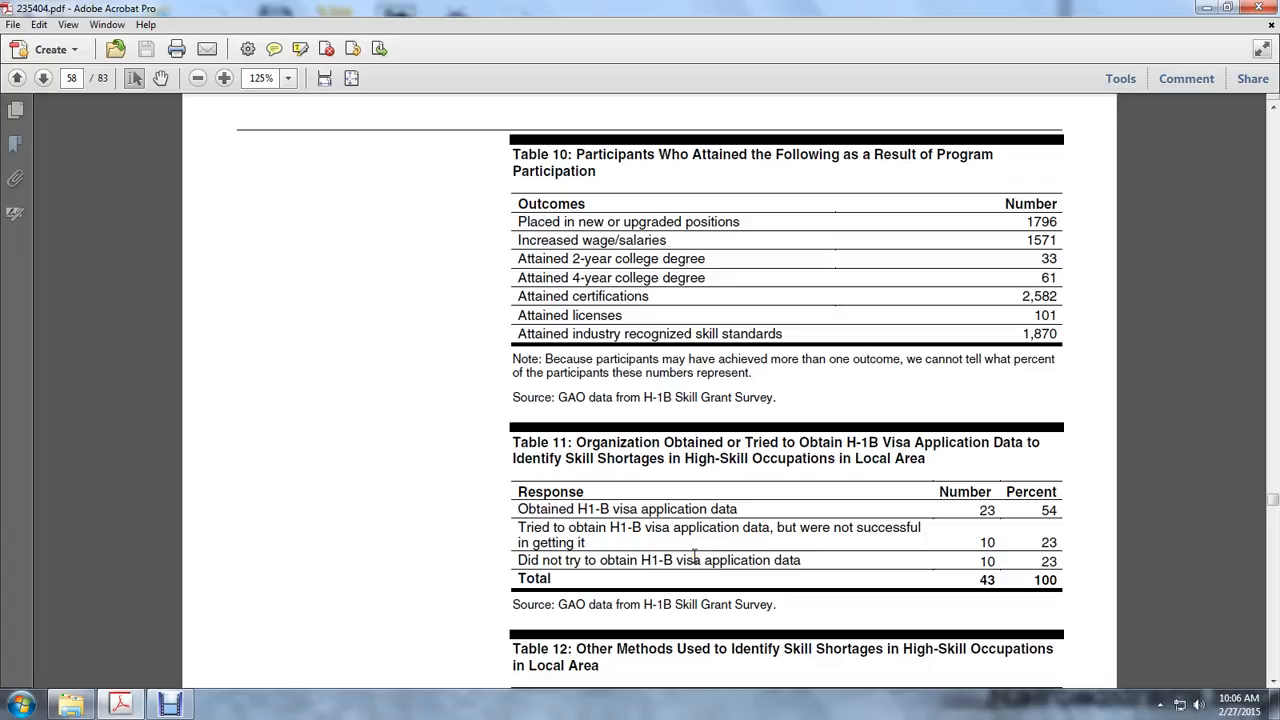
# - Scroll through page 59 to Table 14 (One-Stop role) and Table 15 (sustainability methods)
pyautogui.scroll(-3)
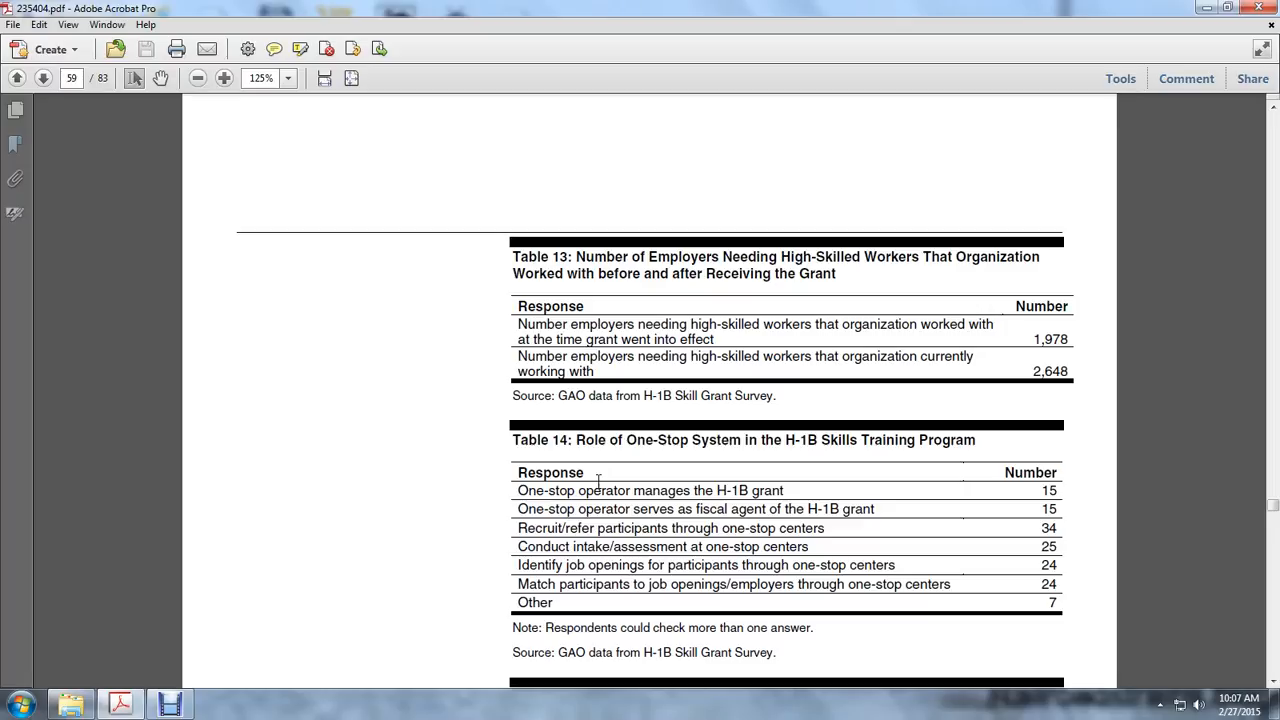
pyautogui.scroll(-3)
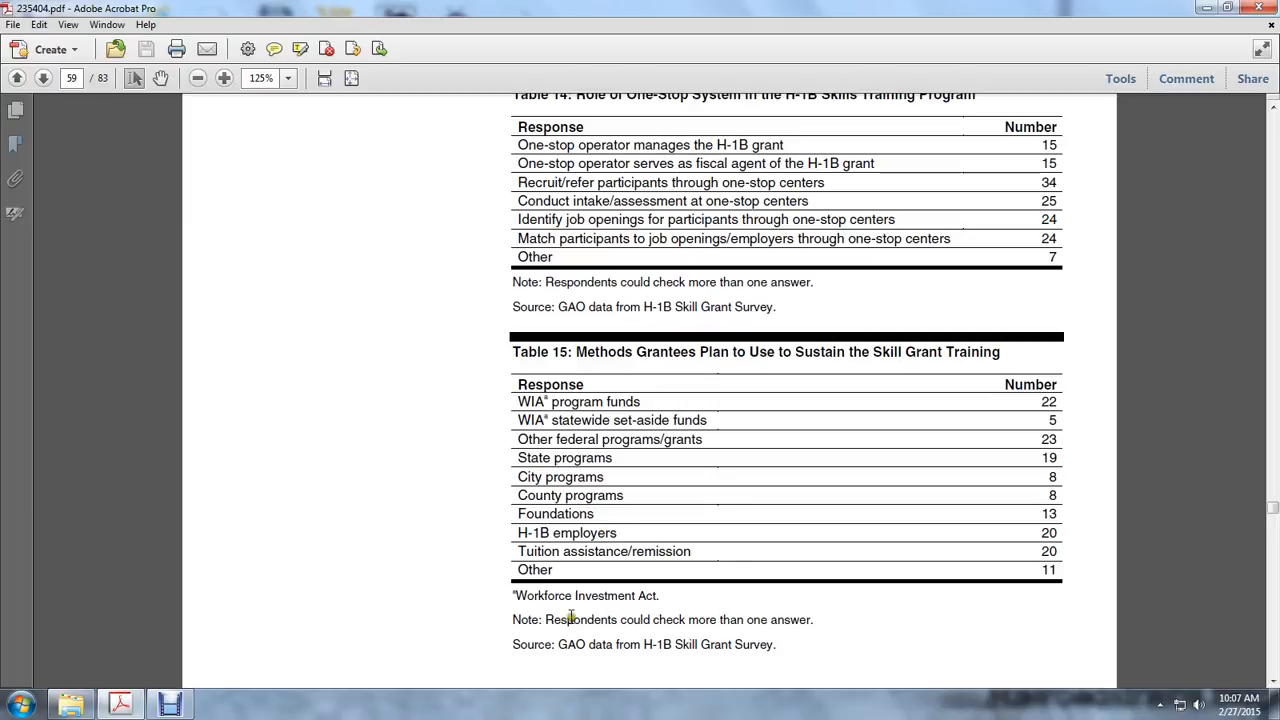
# - Scroll onto page 60 where Table 16 on IT training participant gender begins
pyautogui.scroll(-3)
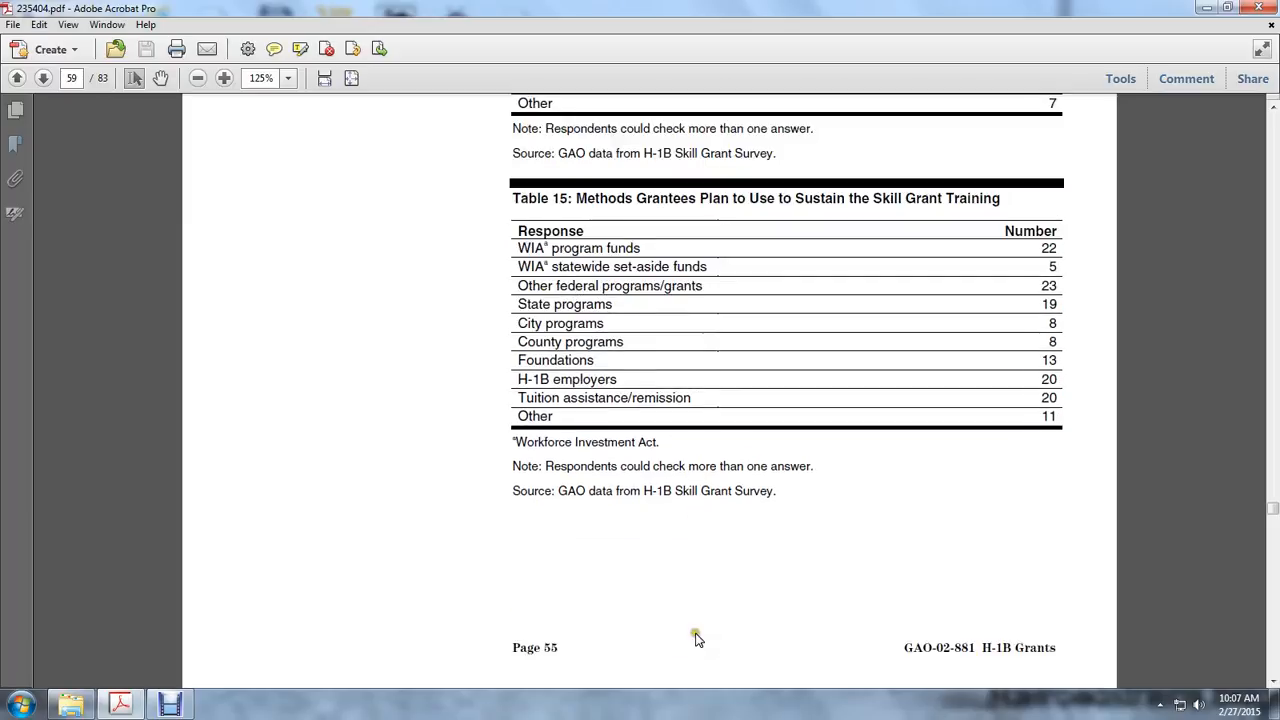
pyautogui.scroll(-3)
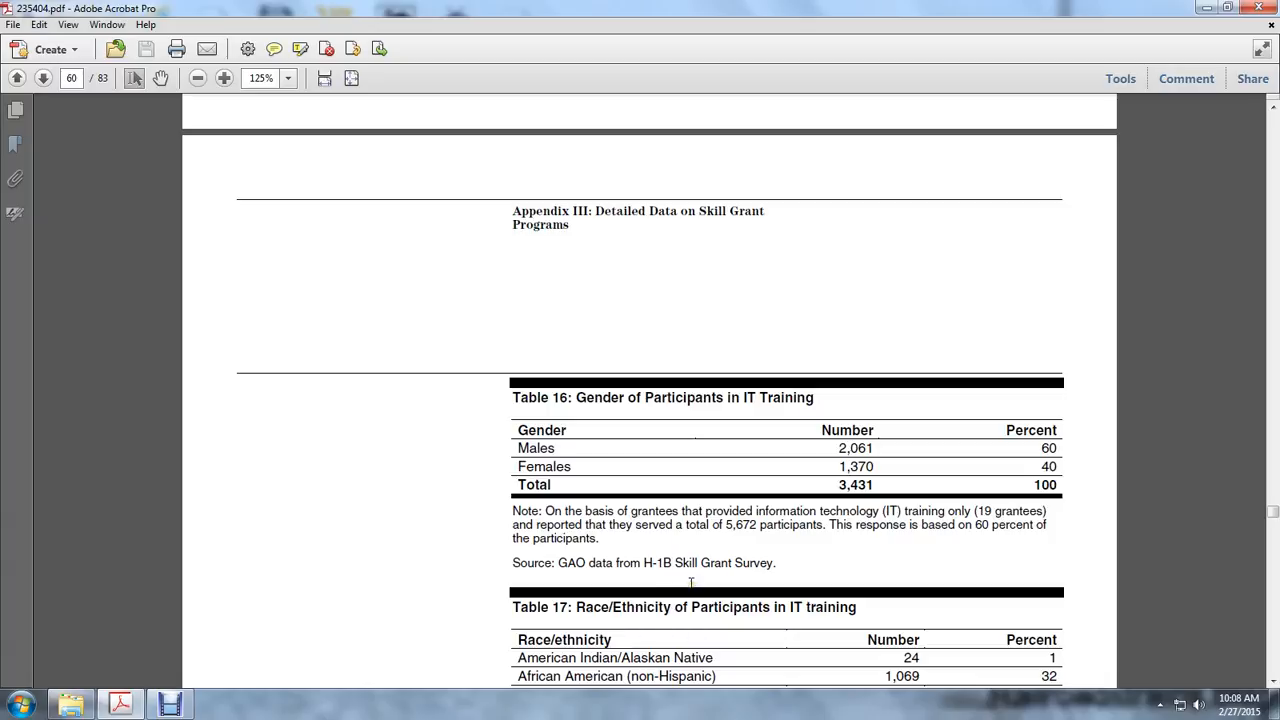
# - Scroll page 60 until all of Table 17 with its note and source shows
pyautogui.scroll(-3)
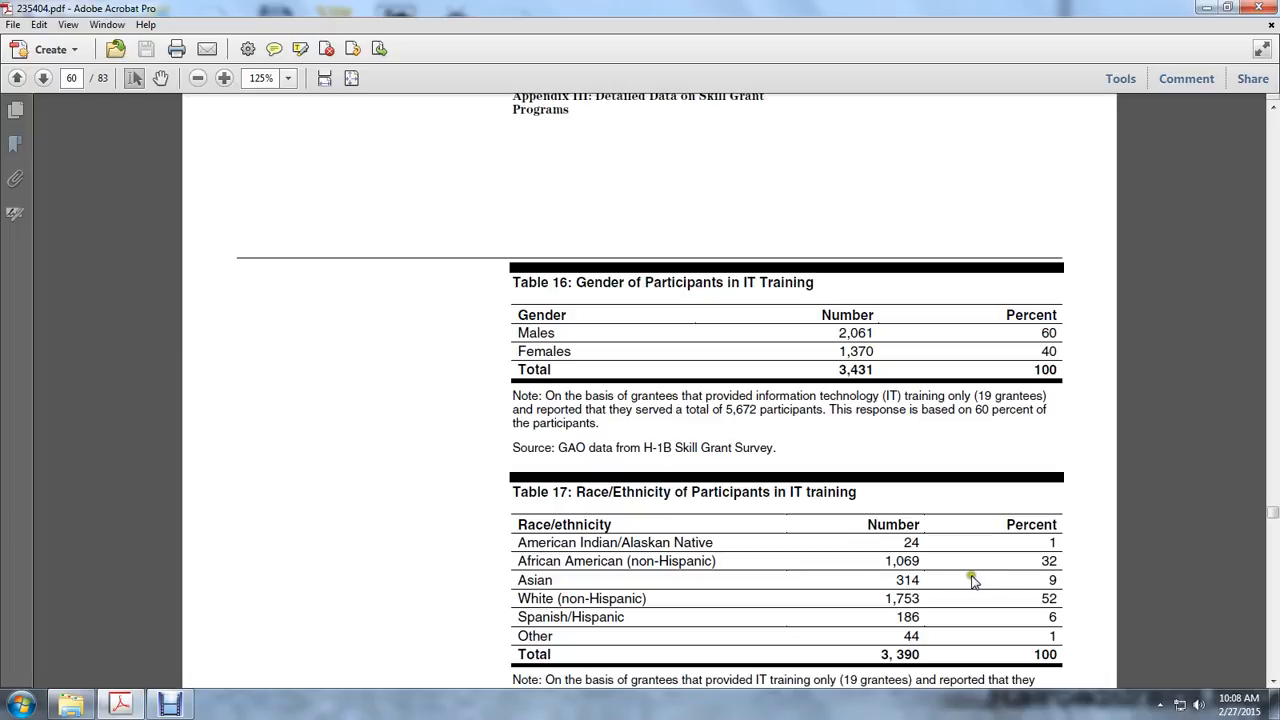
pyautogui.moveTo(892, 597)
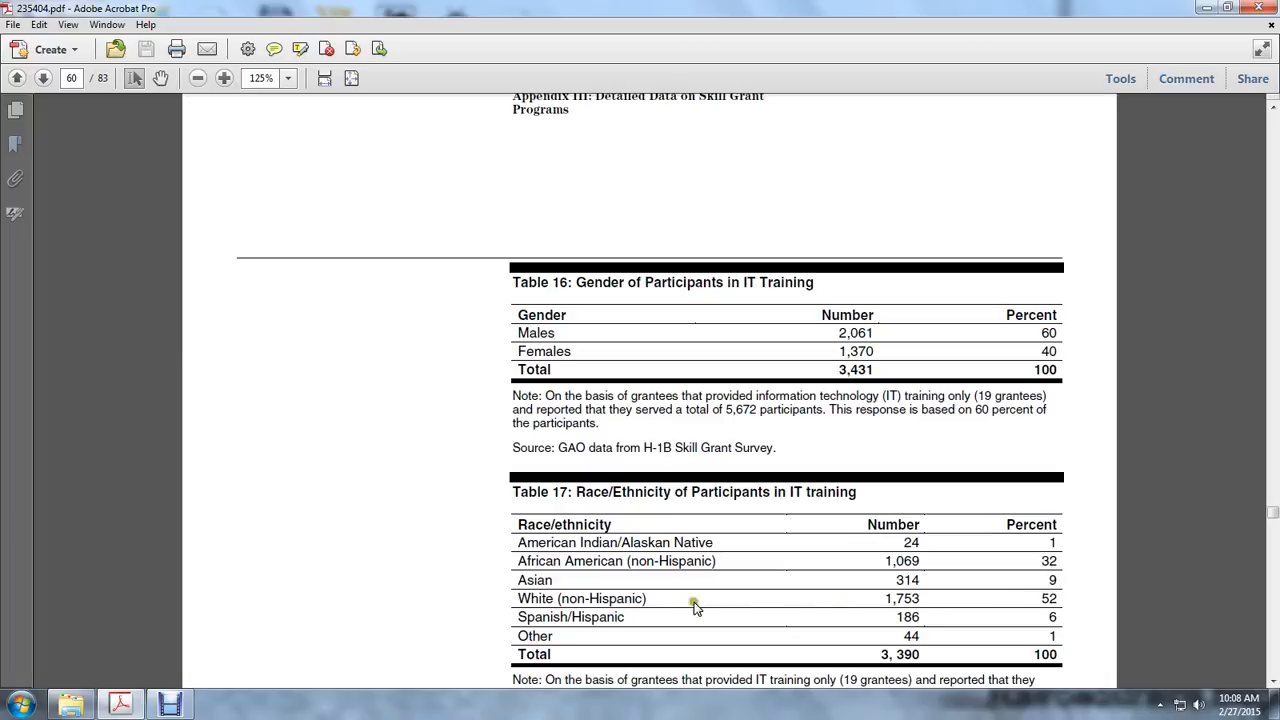
pyautogui.moveTo(965, 614)
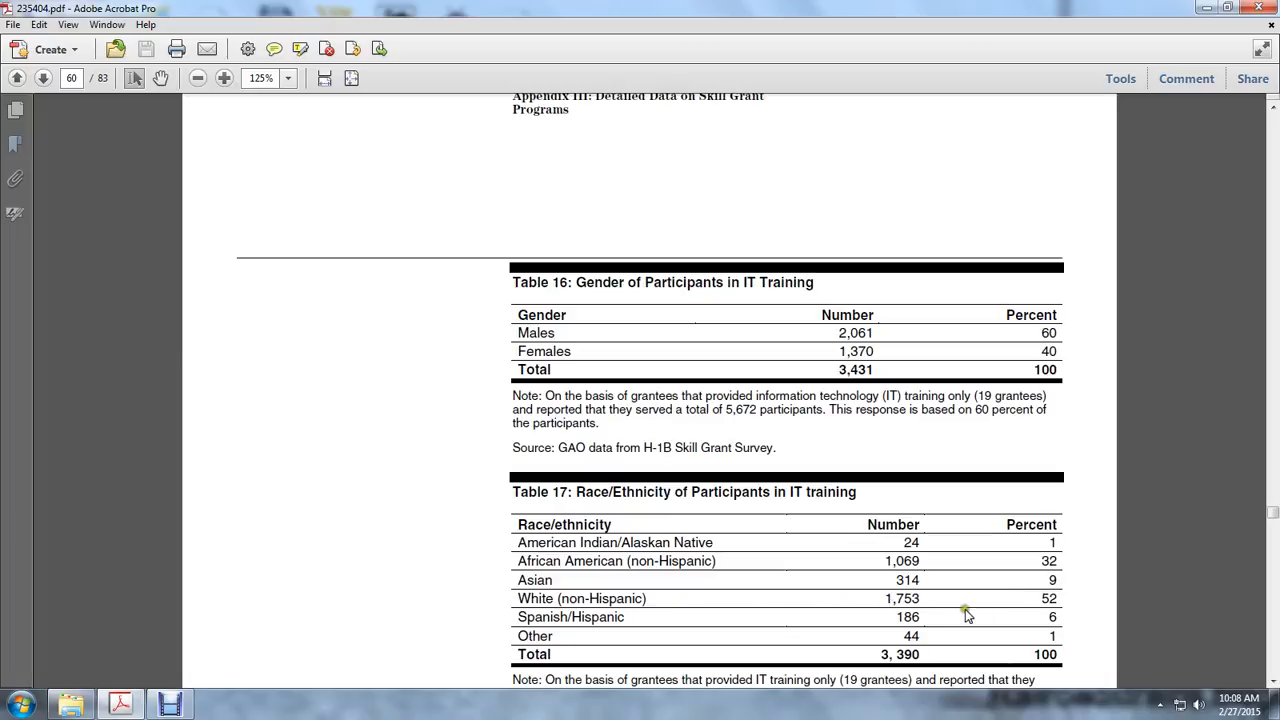
pyautogui.moveTo(905, 615)
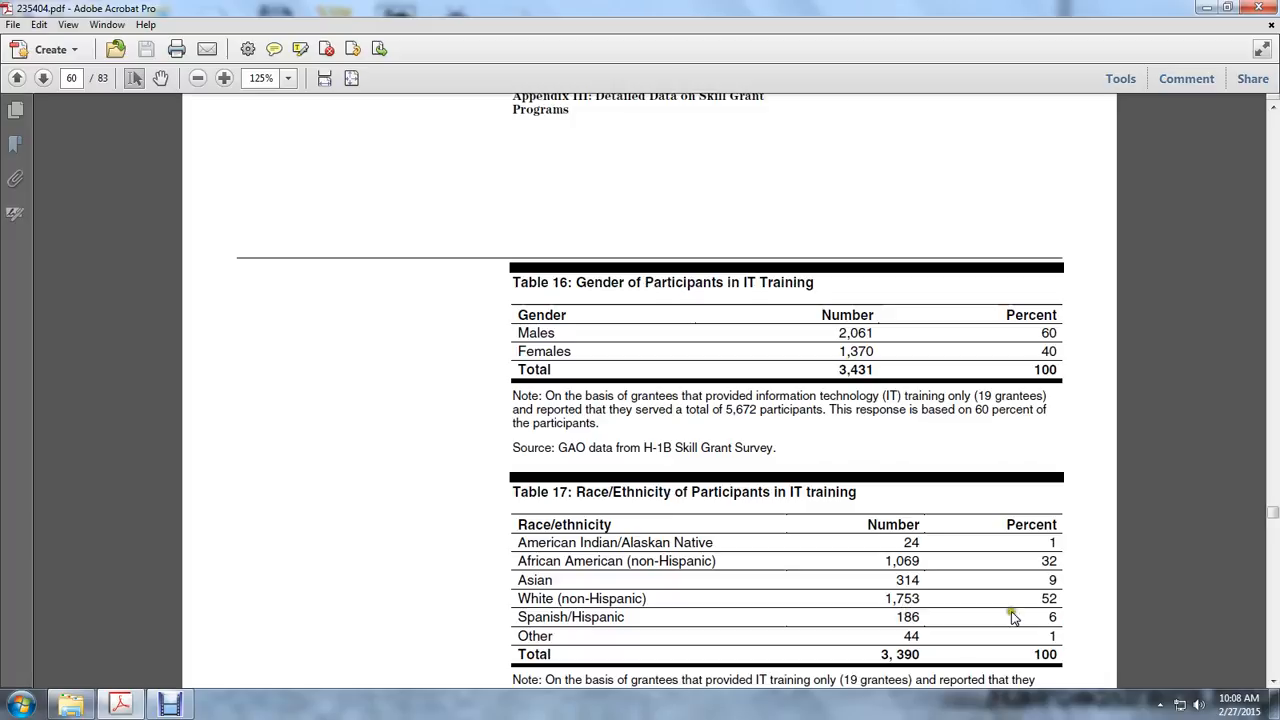
pyautogui.scroll(-3)
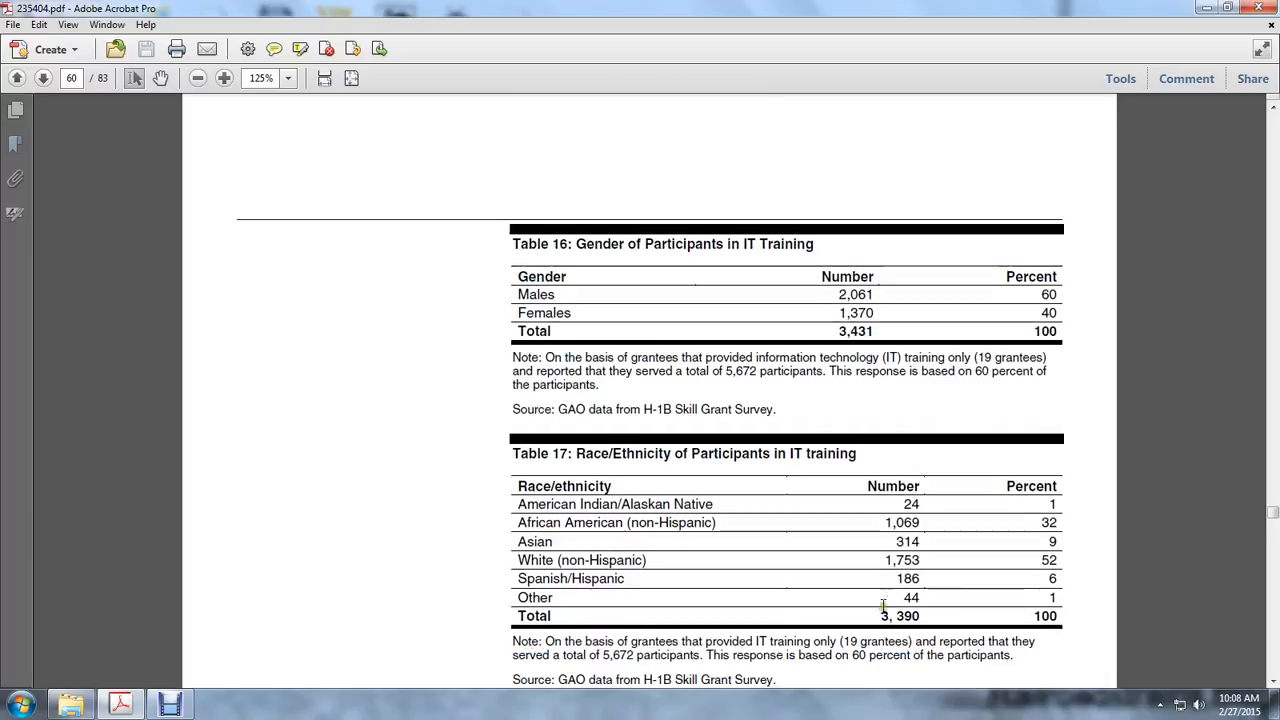
pyautogui.scroll(-3)
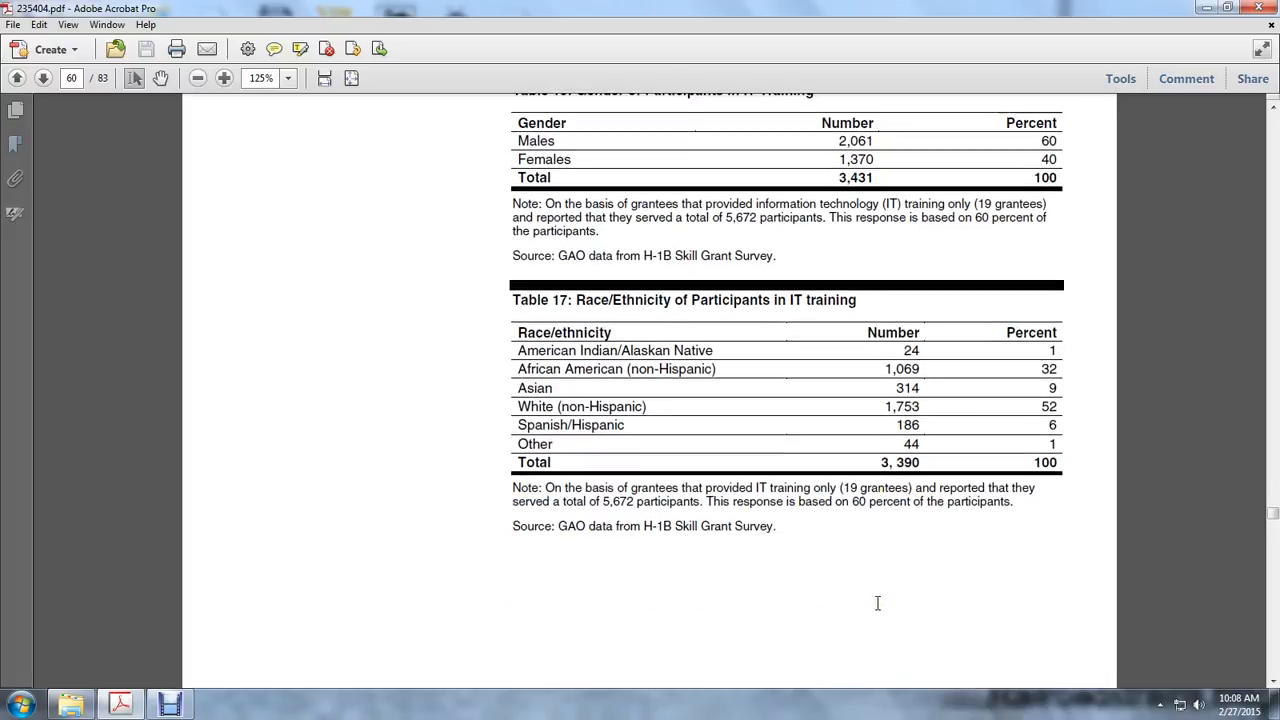
# - Scroll onto page 61 showing the Appendix IV heading and Table 18 start
pyautogui.scroll(-3)
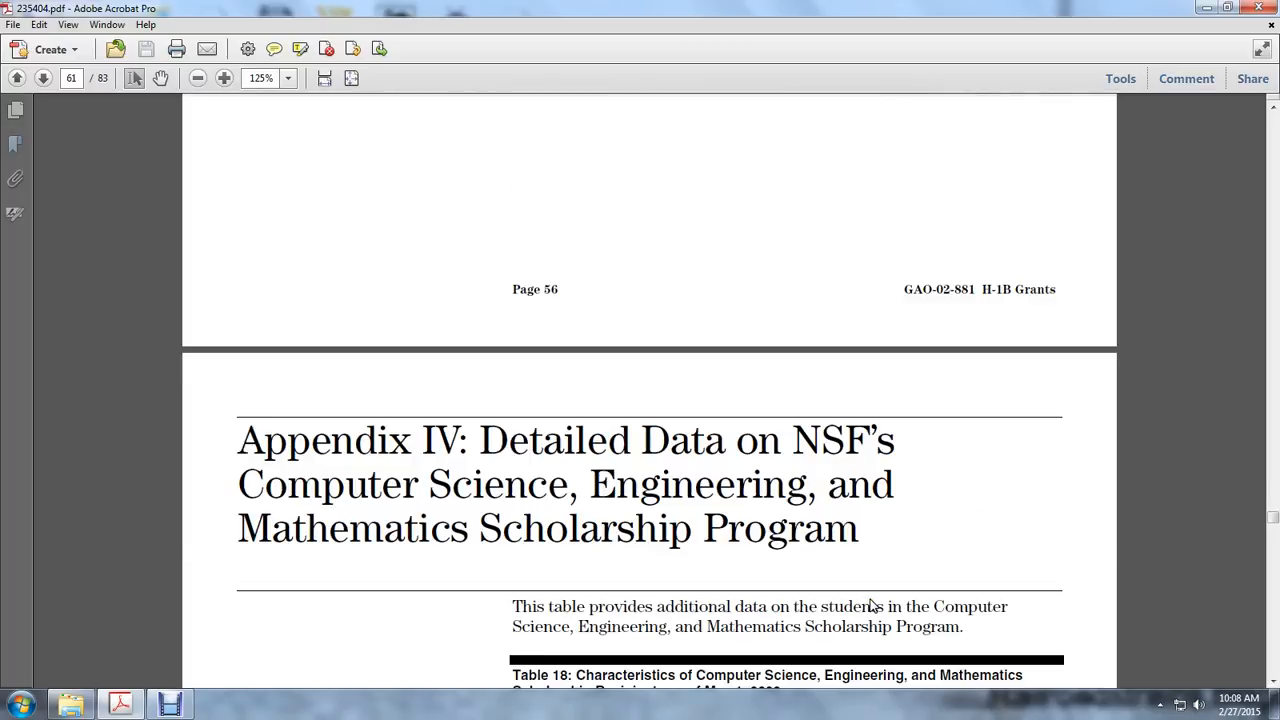
pyautogui.scroll(-3)
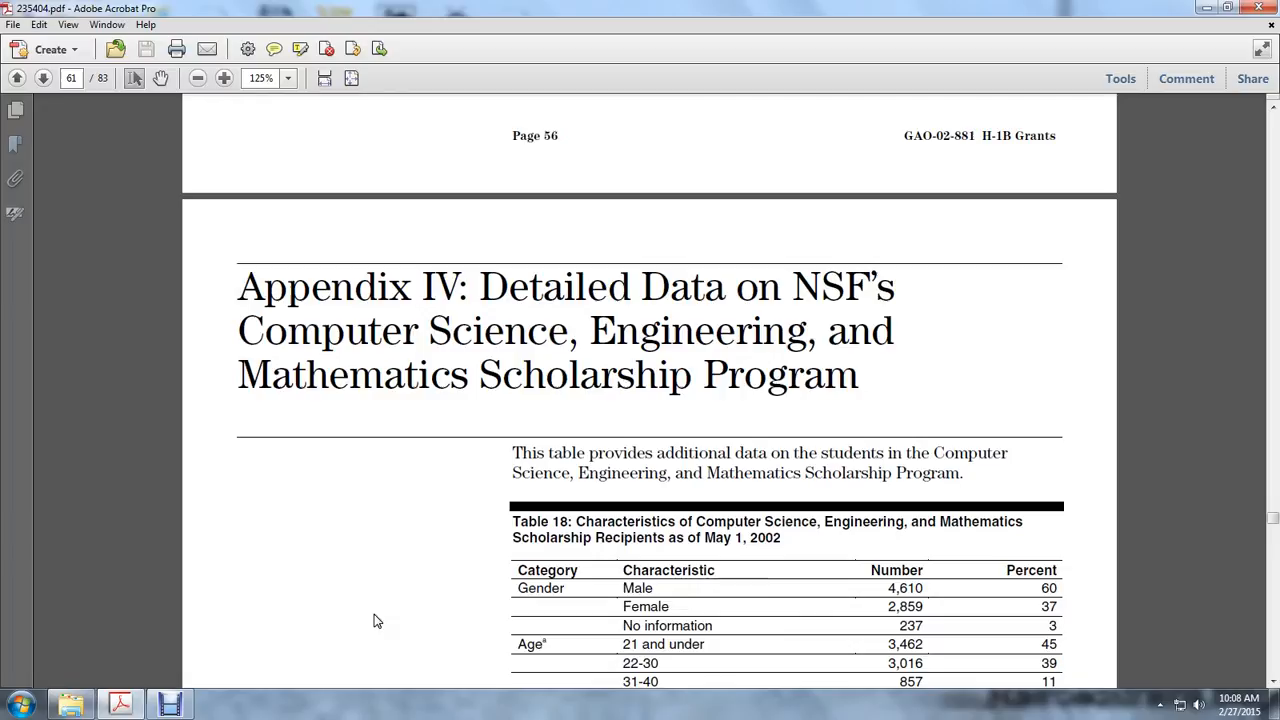
pyautogui.moveTo(190, 700)
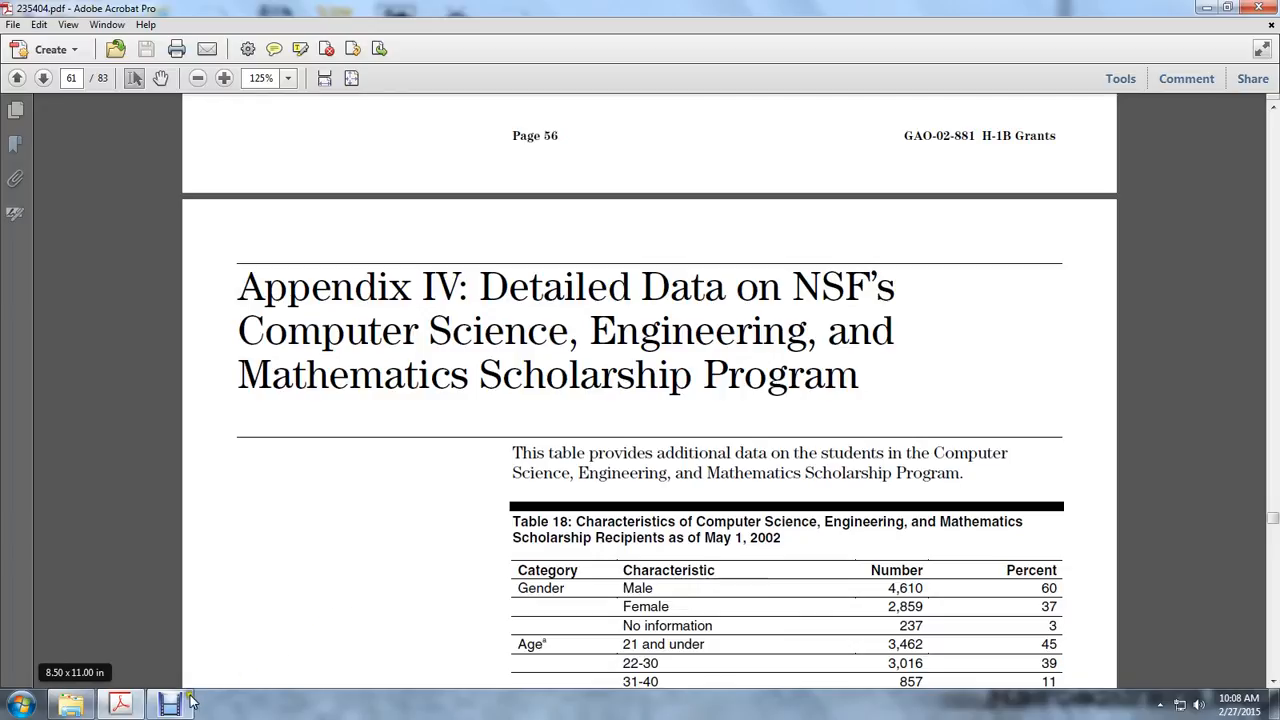